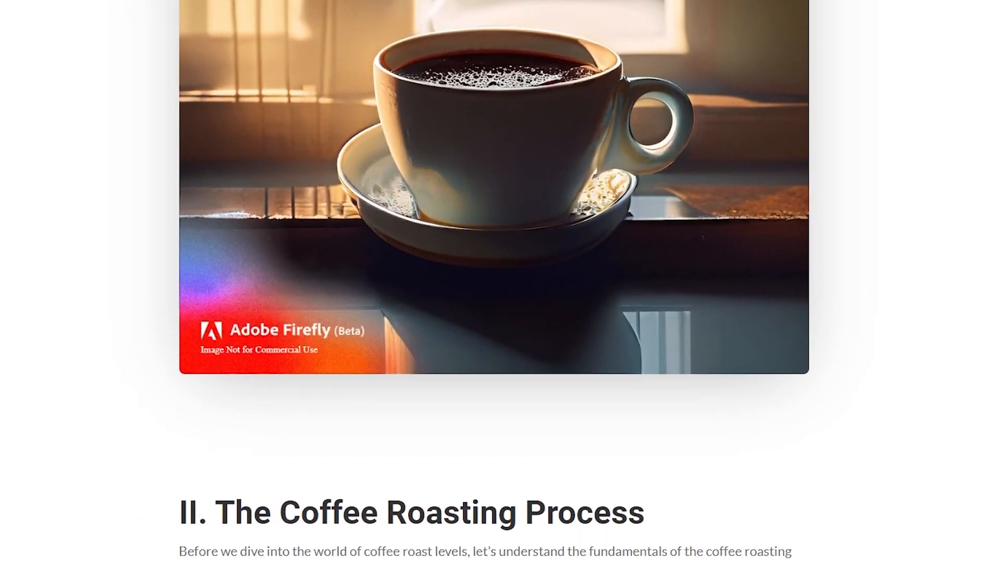
Step: Ask ChatGPT for 'Create a blog post outline describing different coffee roasts' and review the outline
{"action": "scroll", "scroll_direction": "down", "scroll_amount": 3}
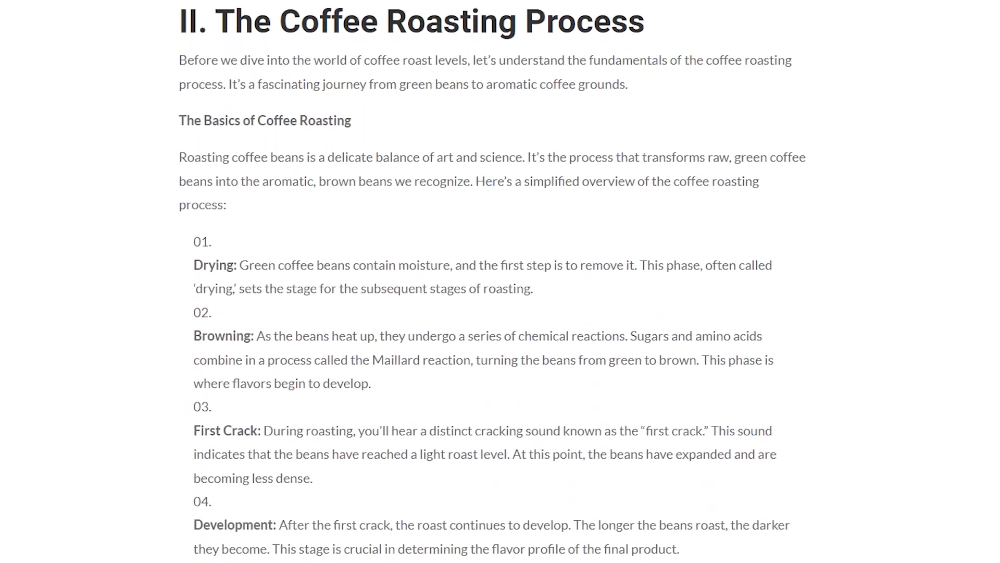
{"action": "scroll", "scroll_direction": "up", "scroll_amount": 3}
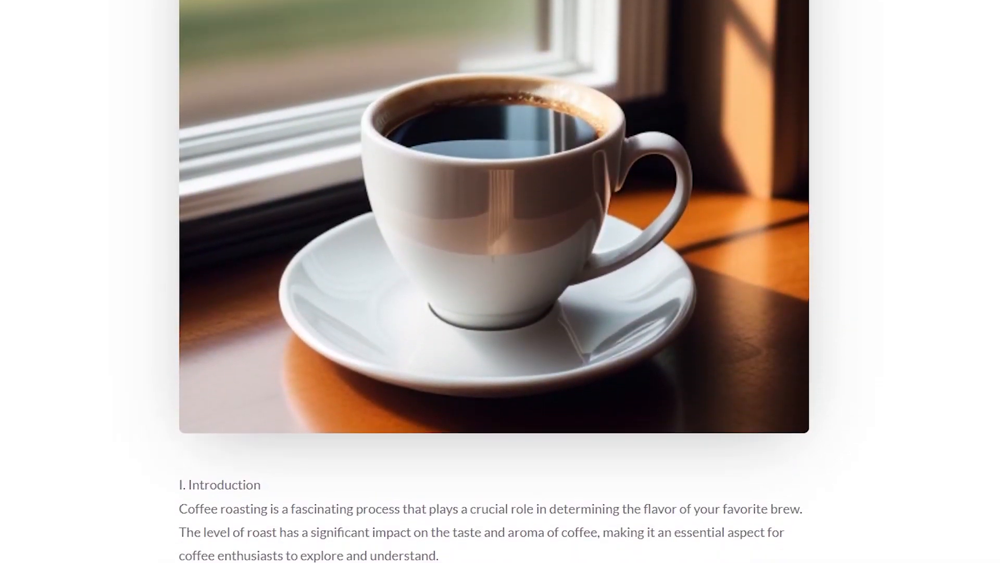
{"action": "scroll", "scroll_direction": "down", "scroll_amount": 3}
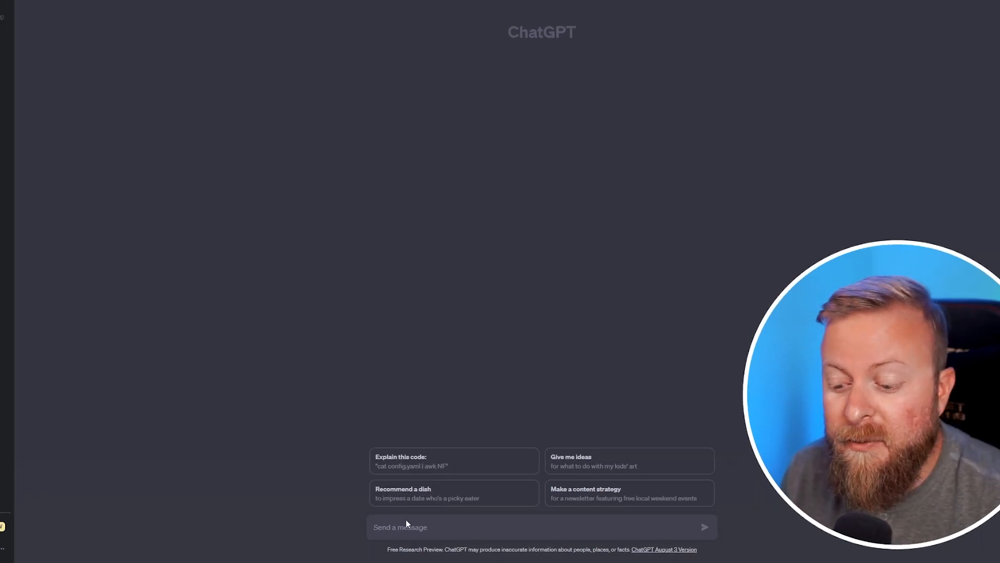
{"action": "type", "text": "Create a blog post outline describing"}
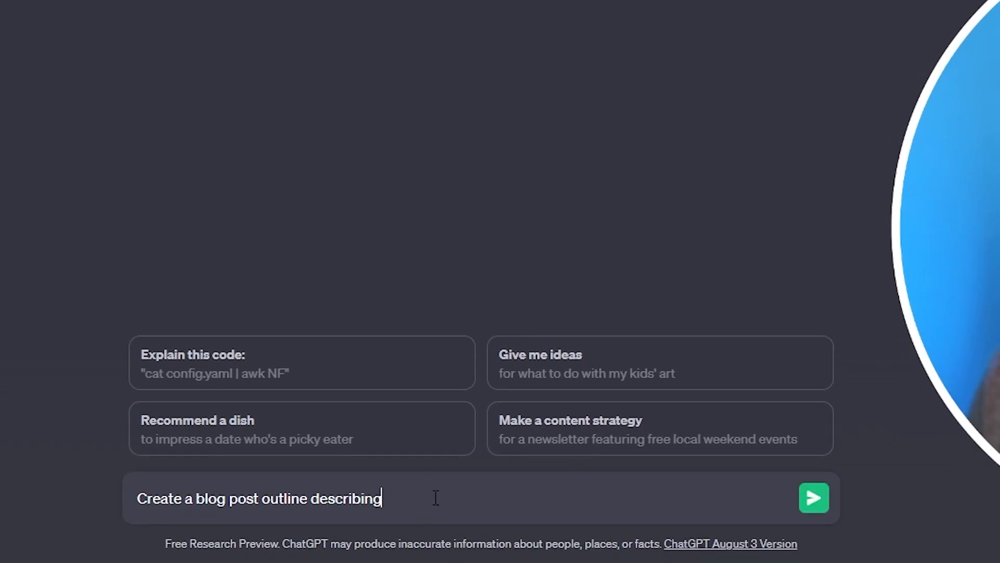
{"action": "type", "text": "different coffee roasts"}
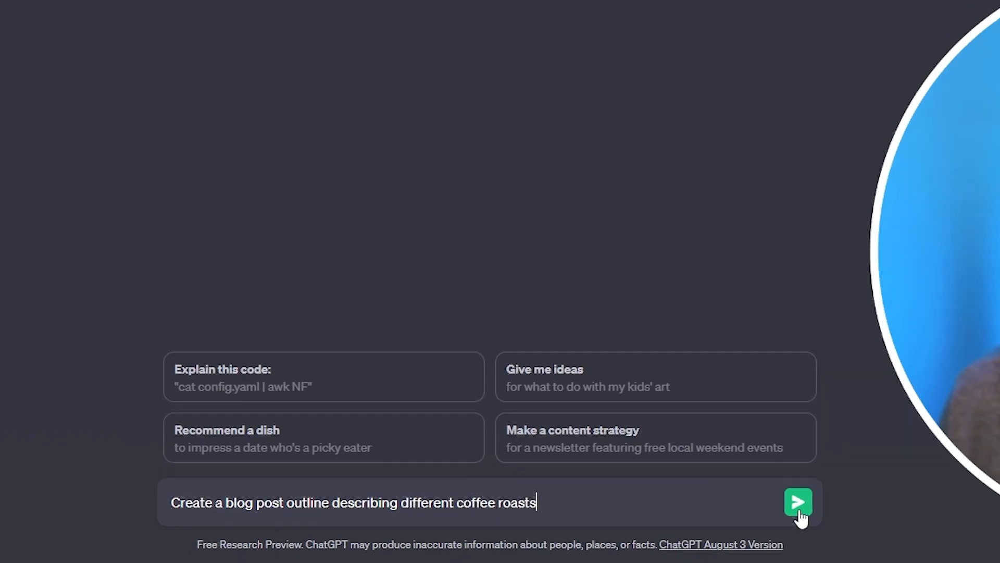
{"action": "left_click", "coordinate": [797, 502]}
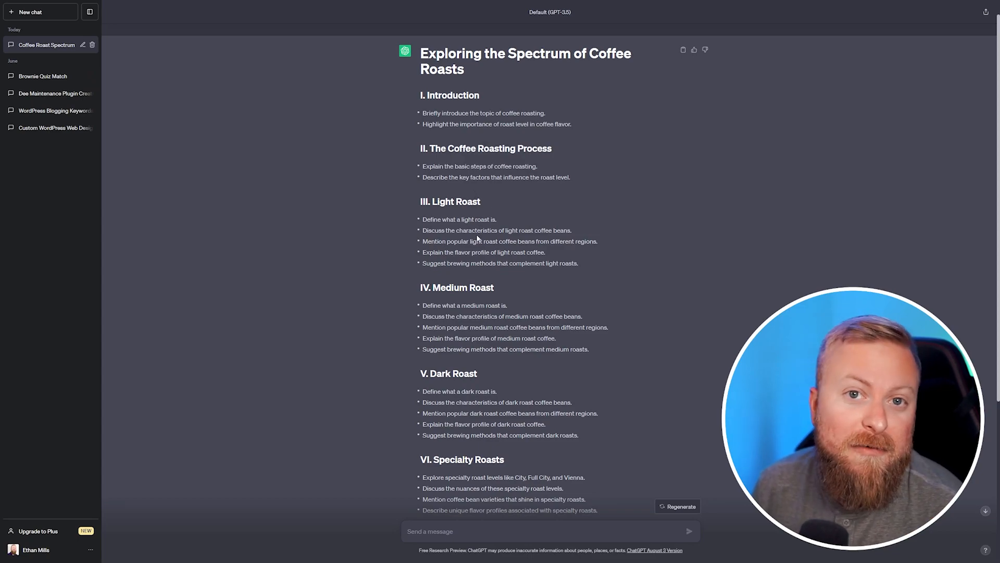
{"action": "scroll", "scroll_direction": "down", "scroll_amount": 3}
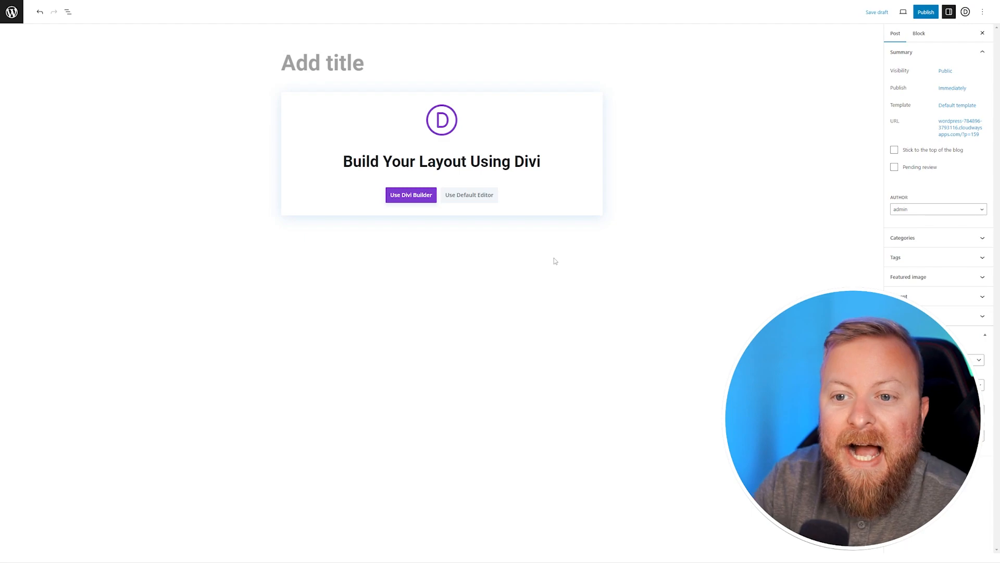
Step: Title the post 'Exploring the Spectrum of Coffee Roasts' and switch it to Divi Builder
{"action": "type", "text": "Exploring the Spectrum of Coffee Roasts"}
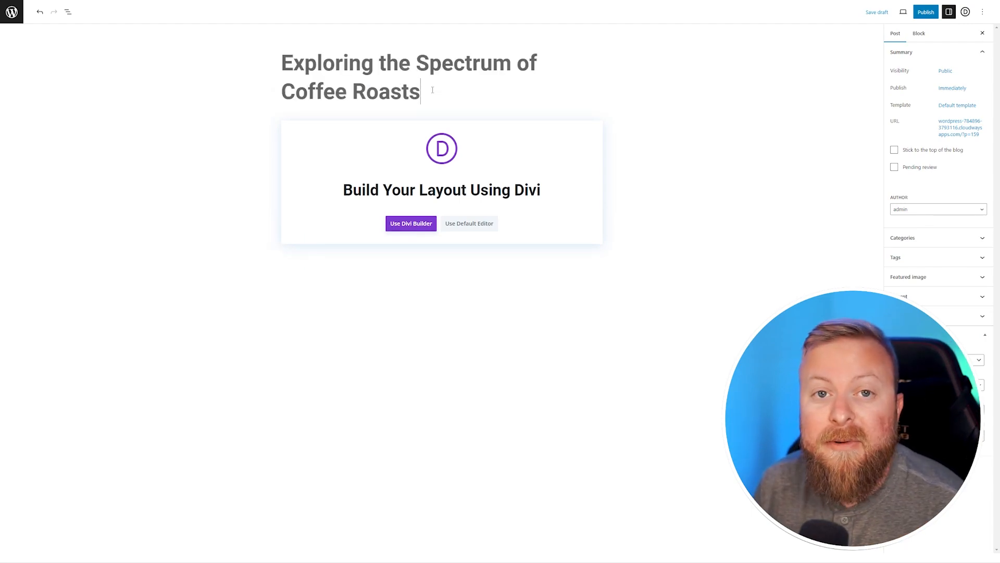
{"action": "left_click", "coordinate": [411, 223]}
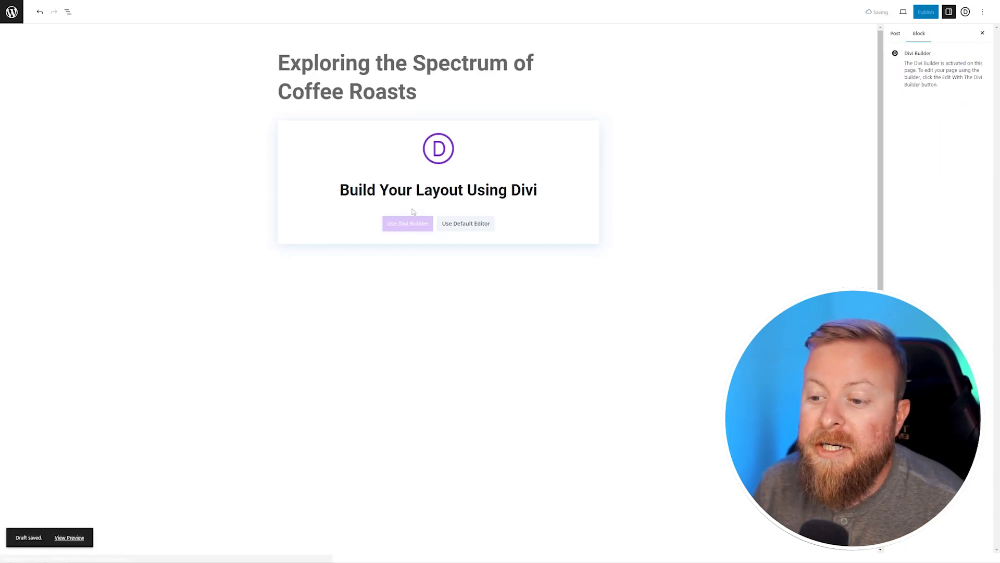
{"action": "left_click", "coordinate": [408, 223]}
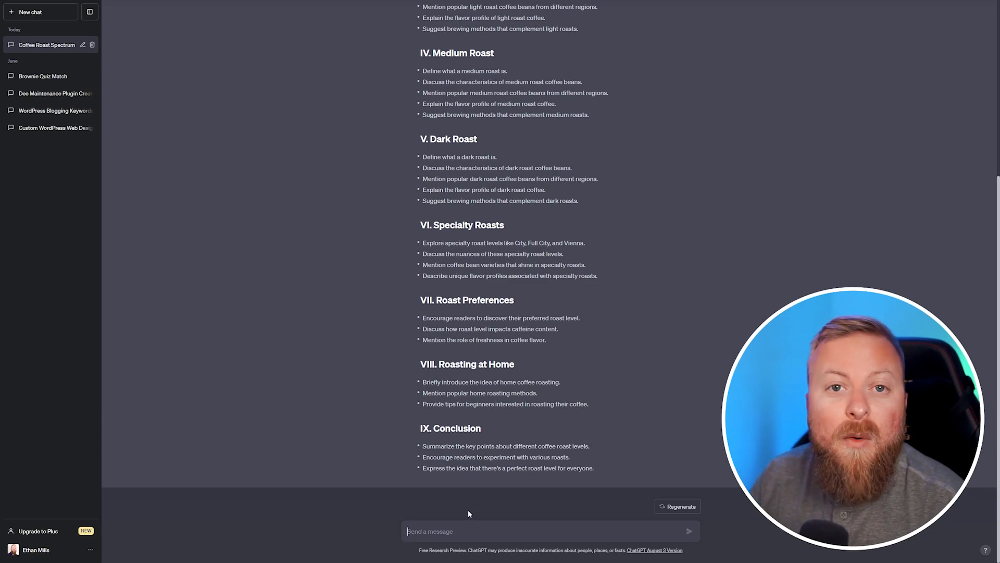
Step: Request an outline-based introductory paragraph under 300 words and select the generated text to copy
{"action": "type", "text": "Create an introductory paragraph using the outline above. Keep it under 300 words, briefly touch on the points in the outline, and give it a human tone of voice."}
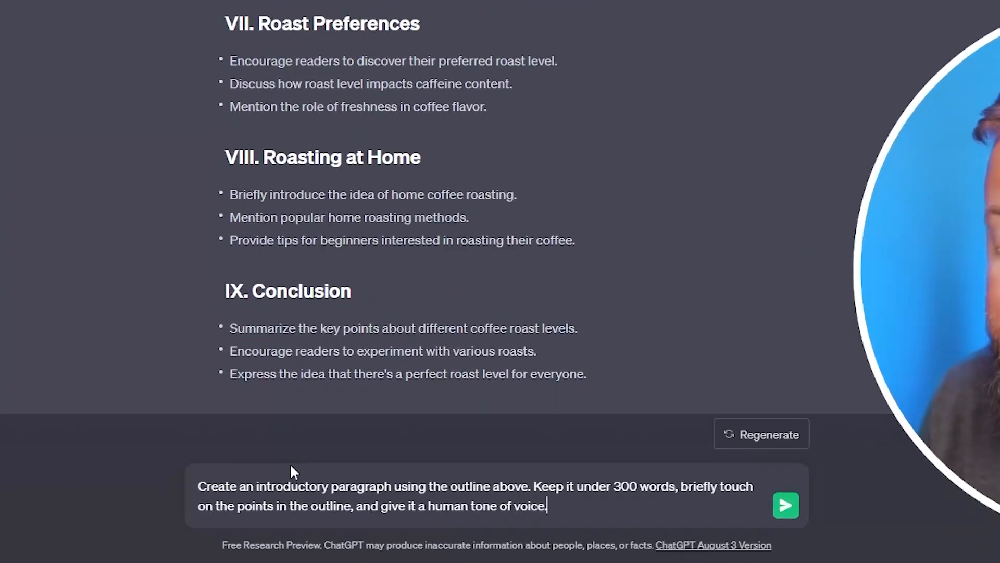
{"action": "scroll", "scroll_direction": "down", "scroll_amount": 3}
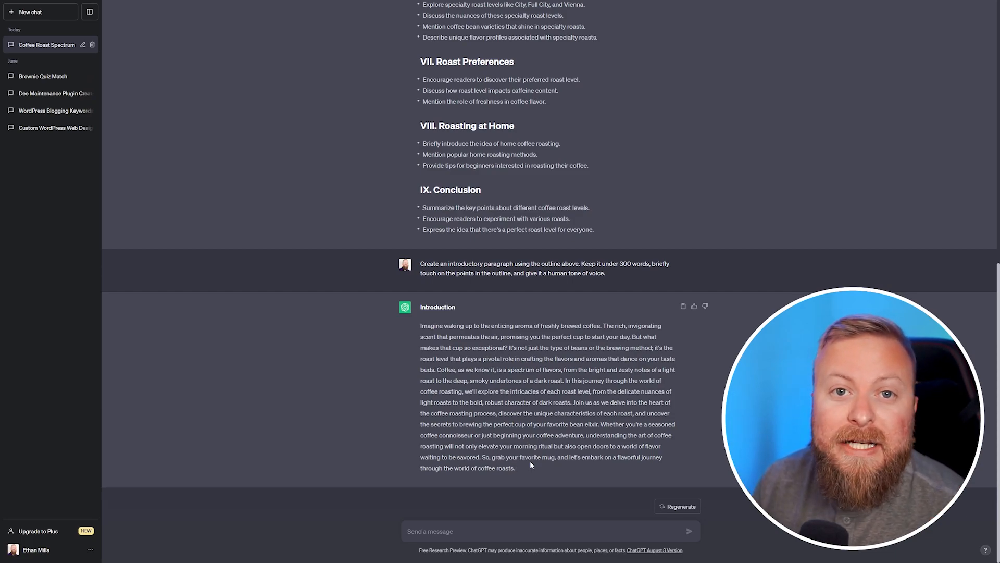
{"action": "left_click_drag", "start_coordinate": [421, 325], "coordinate": [515, 468]}
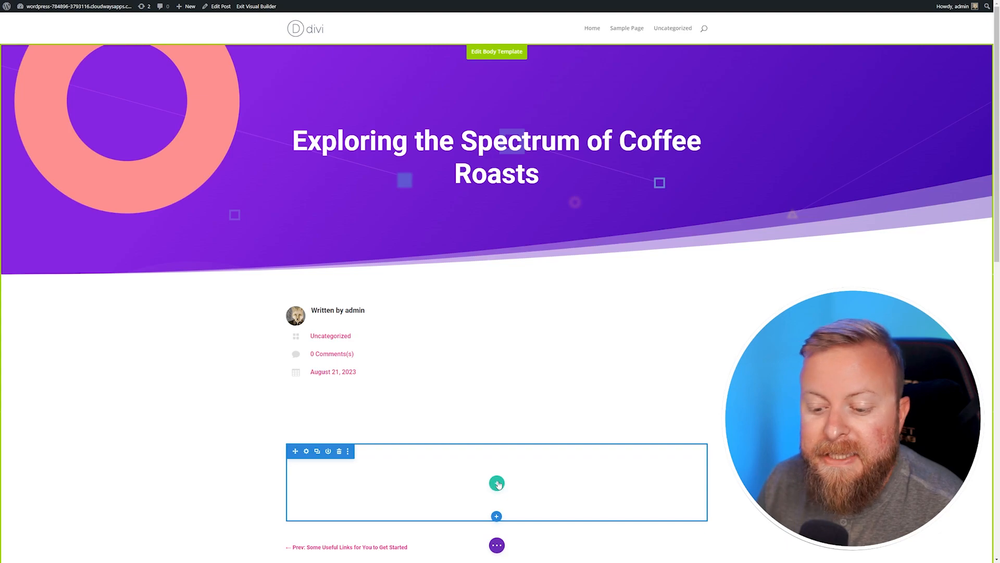
{"action": "mouse_move", "coordinate": [496, 483]}
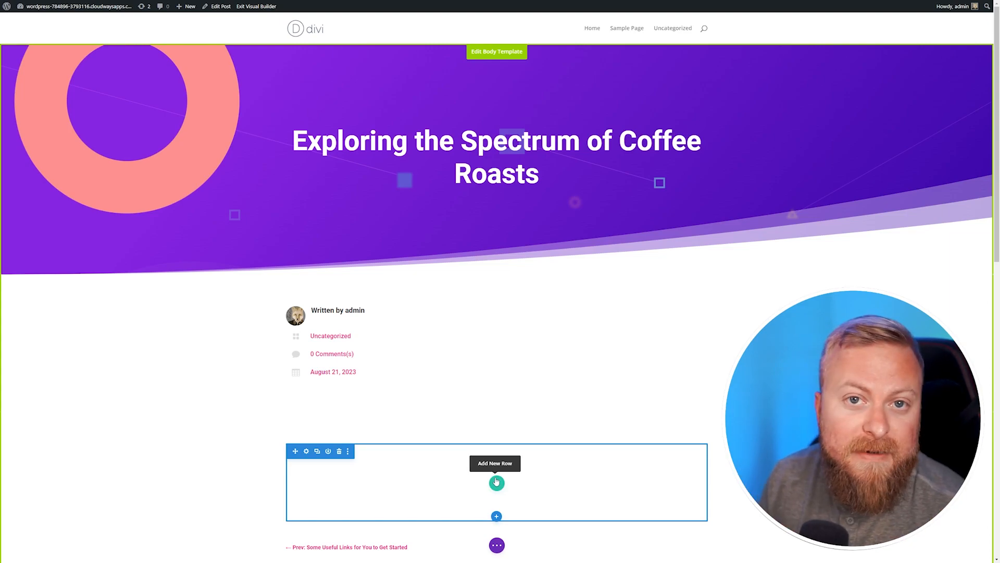
Step: Add a new row with a Text module holding the pasted introduction paragraph
{"action": "left_click", "coordinate": [496, 483]}
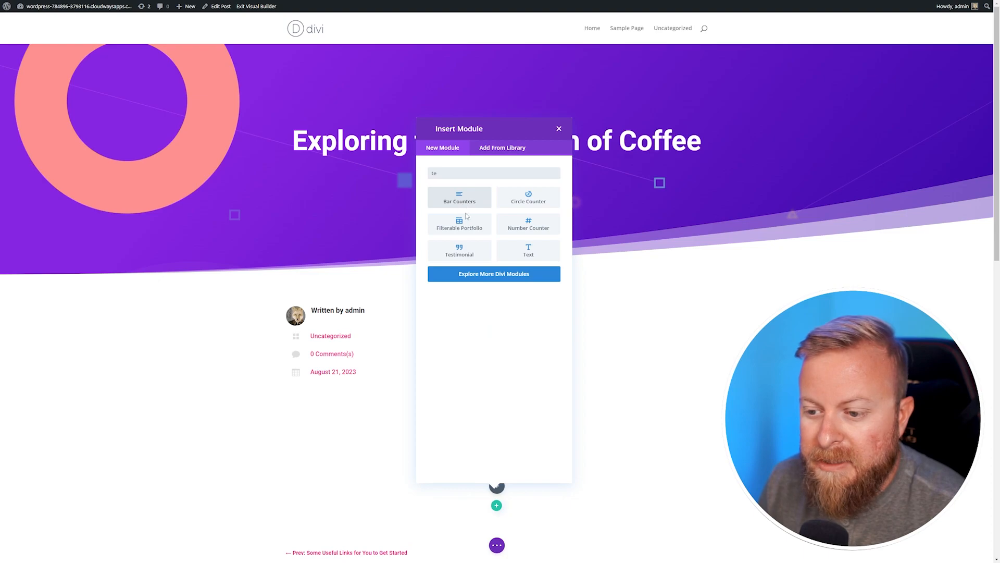
{"action": "left_click", "coordinate": [529, 251]}
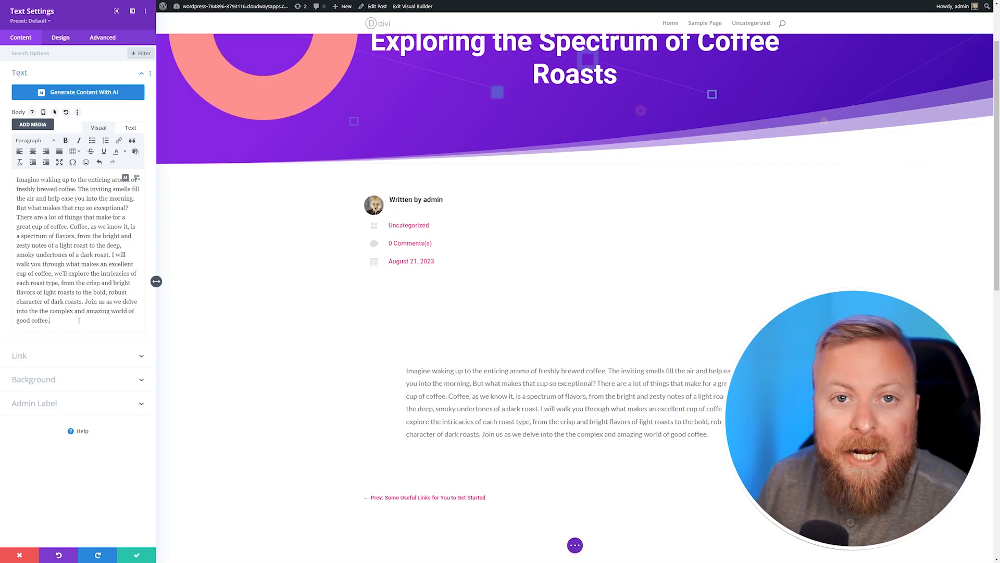
{"action": "scroll", "scroll_direction": "down", "scroll_amount": 3}
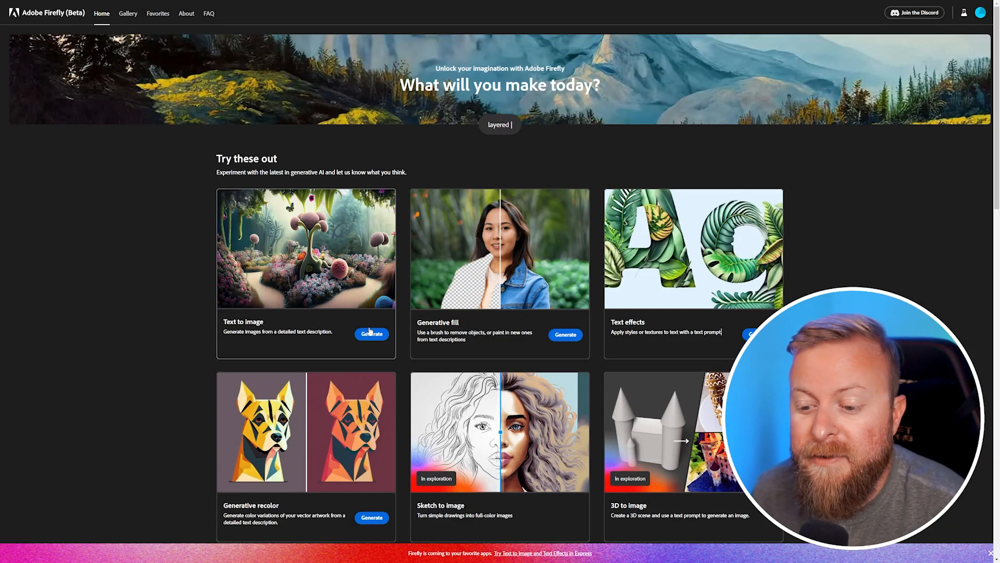
Step: Start Firefly's Text to image generation for the coffee-cup-on-window-ledge prompt
{"action": "left_click", "coordinate": [371, 334]}
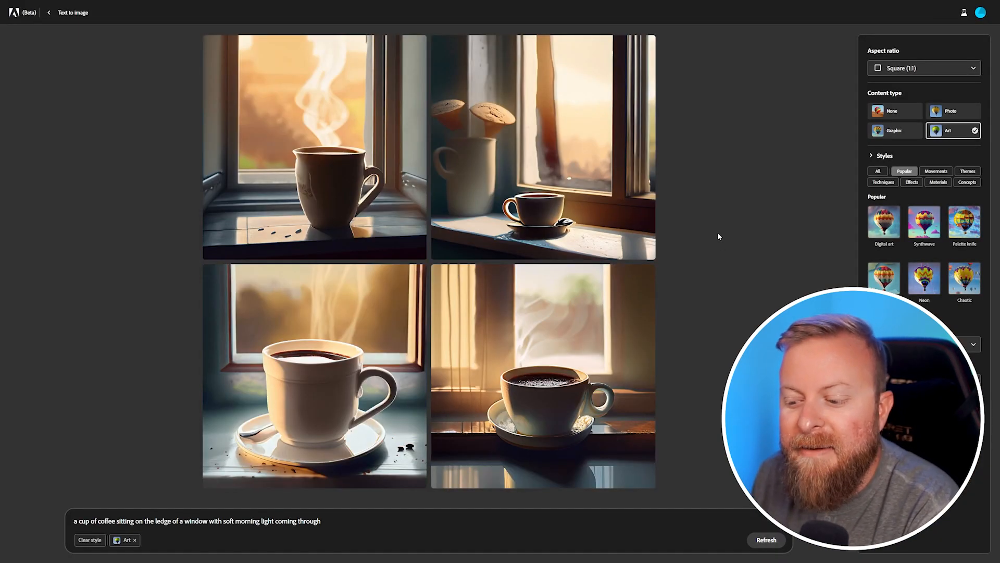
{"action": "mouse_move", "coordinate": [605, 178]}
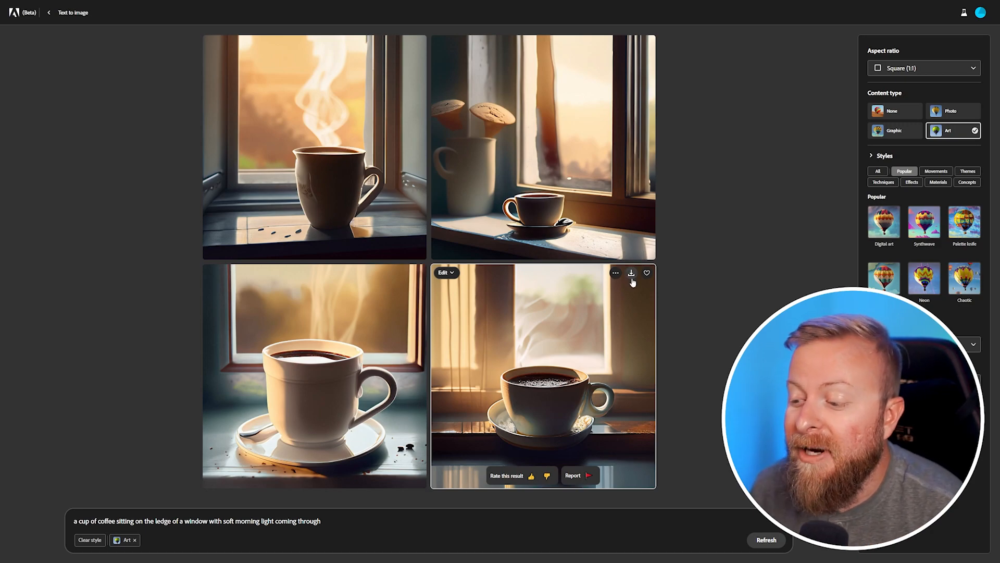
{"action": "mouse_move", "coordinate": [546, 306]}
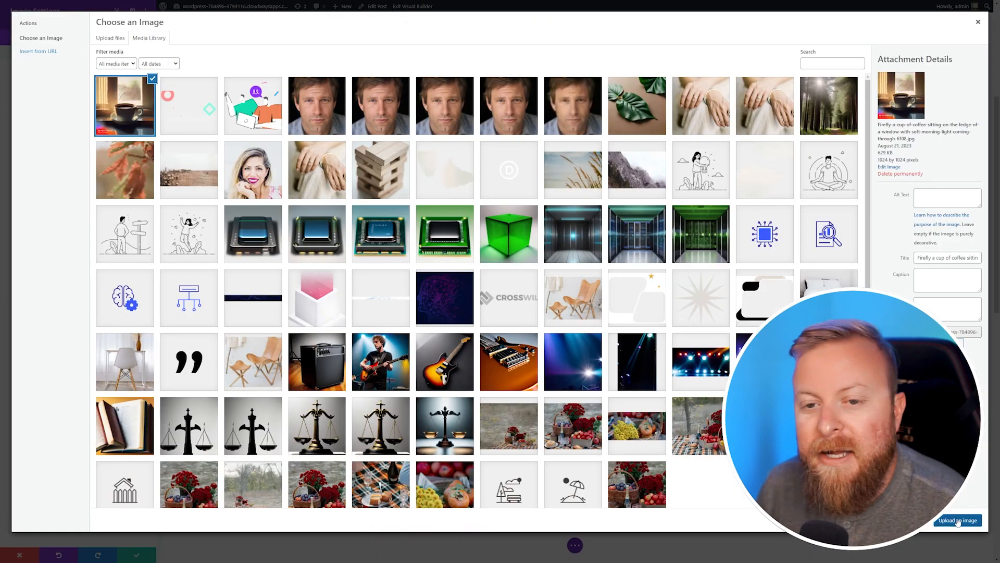
Step: Use the Firefly coffee-cup image from the Media Library as the post image
{"action": "left_click", "coordinate": [958, 519]}
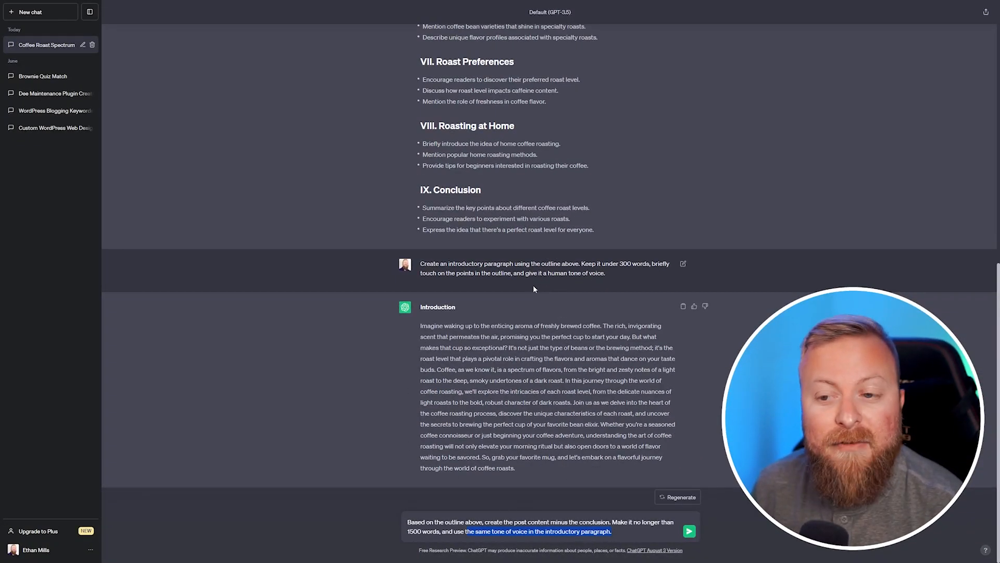
Step: Send the request for outline-based body text and review The Coffee Roasting Process section
{"action": "left_click", "coordinate": [688, 531]}
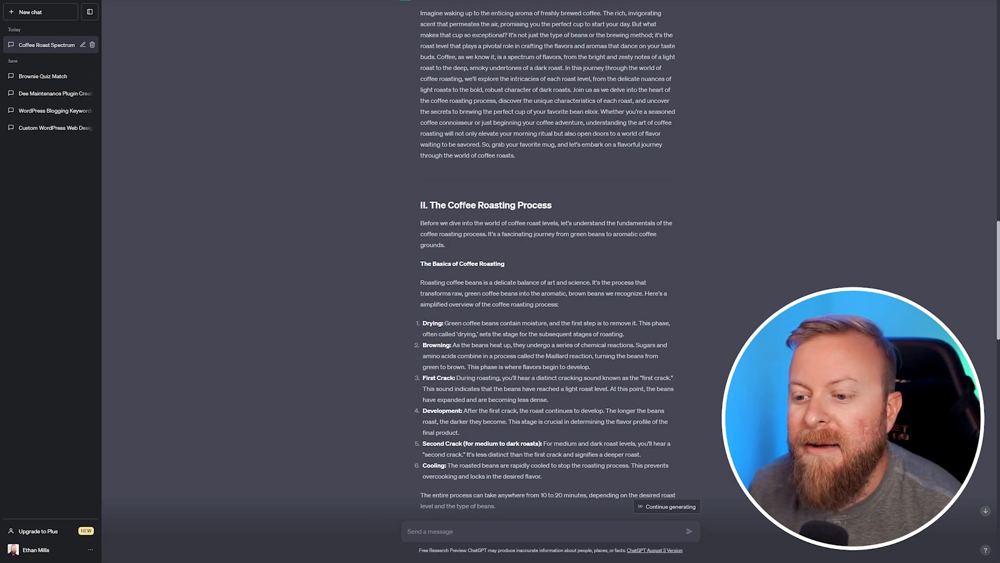
{"action": "scroll", "scroll_direction": "down", "scroll_amount": 3}
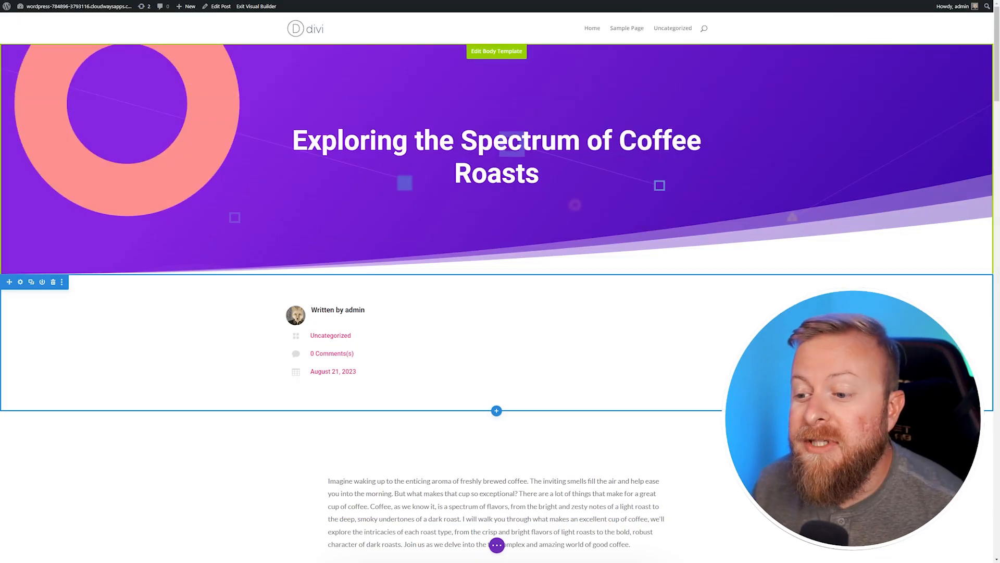
Step: Scroll through the post to review the intro, Firefly image and roasting-process body text
{"action": "scroll", "scroll_direction": "down", "scroll_amount": 3}
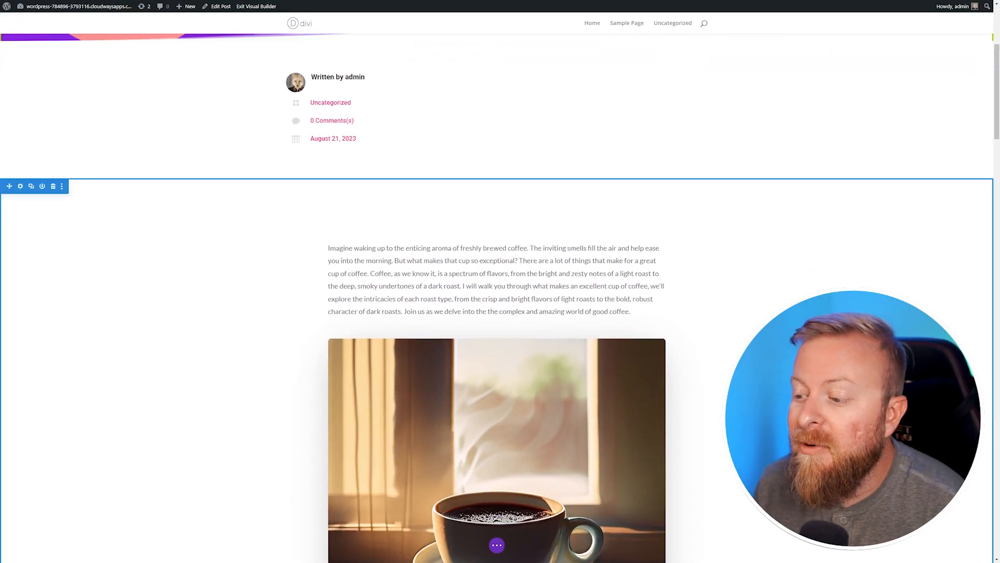
{"action": "scroll", "scroll_direction": "down", "scroll_amount": 3}
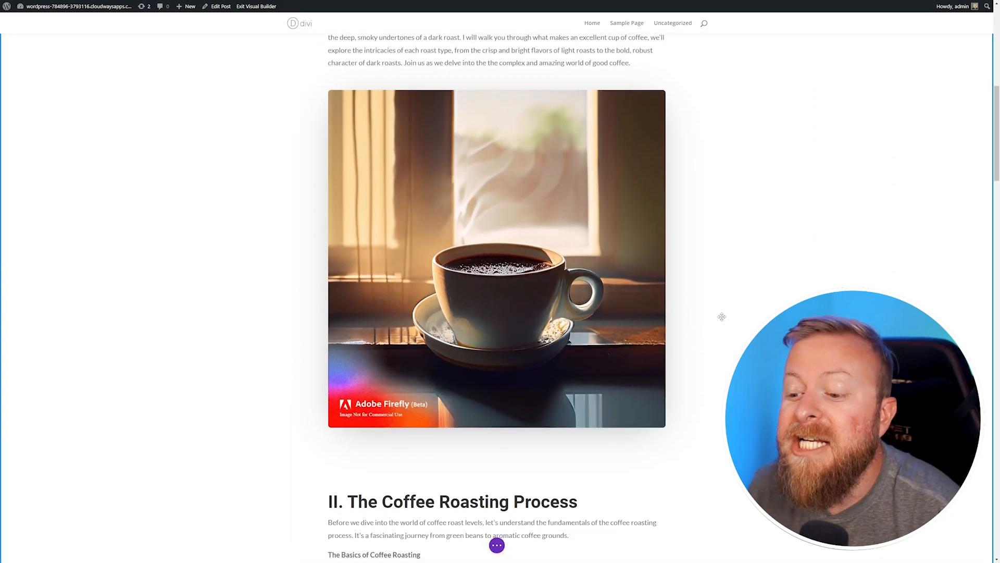
{"action": "scroll", "scroll_direction": "down", "scroll_amount": 3}
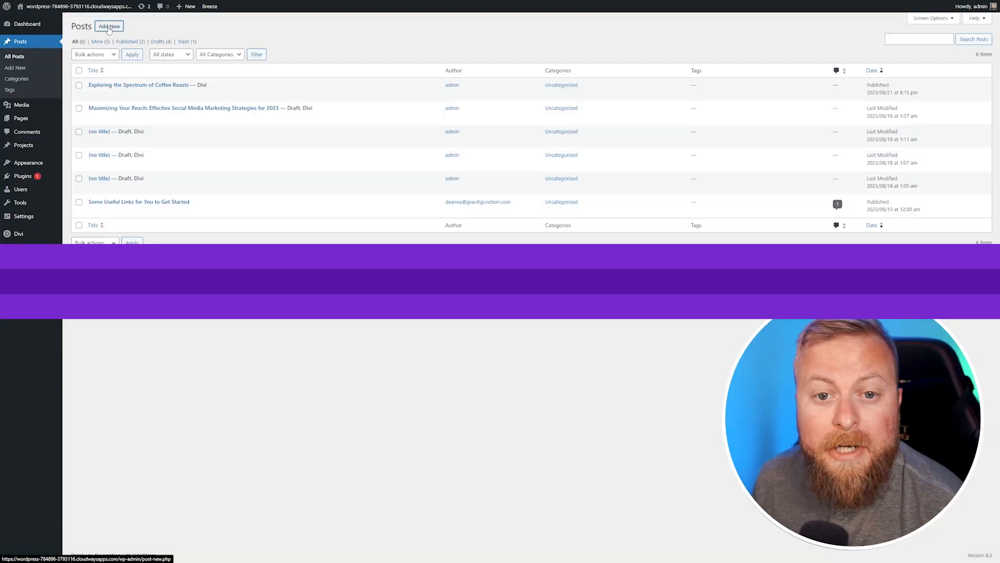
Step: Create a new post titled 'Exploring The Complexities of Coffee Roasts' and switch it to Divi Builder
{"action": "left_click", "coordinate": [108, 26]}
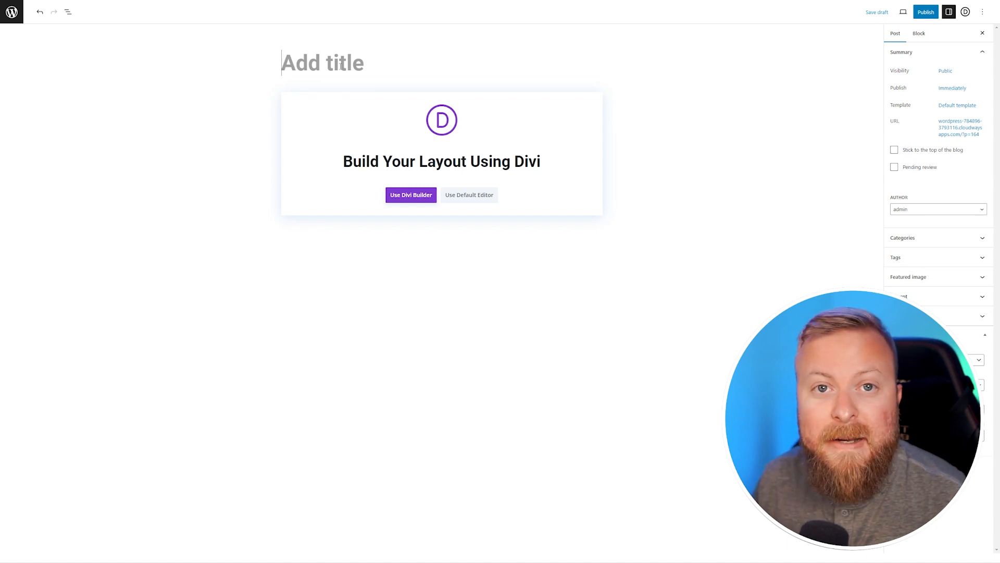
{"action": "type", "text": "Exploring The Complexities of Coffee Roasts"}
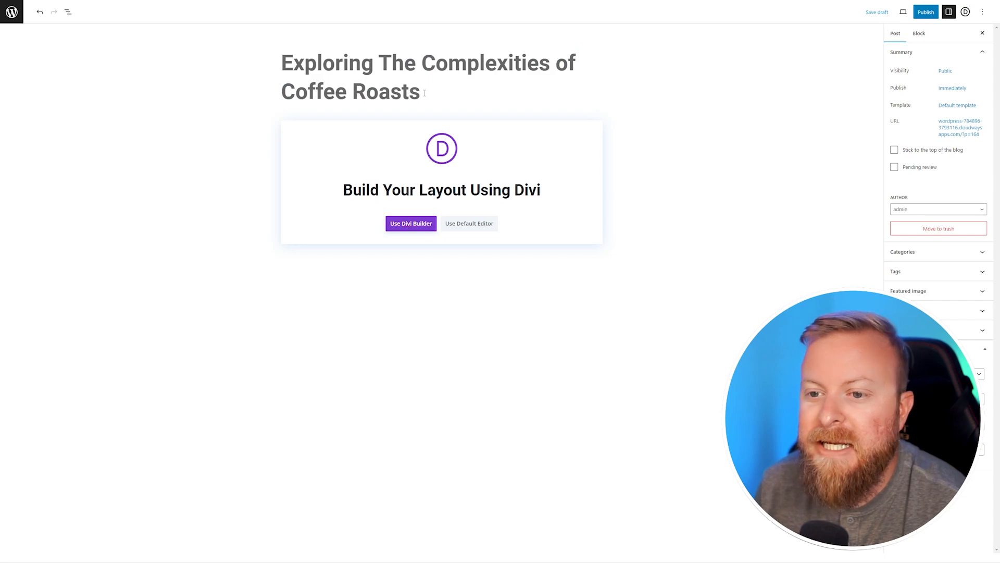
{"action": "left_click", "coordinate": [411, 223]}
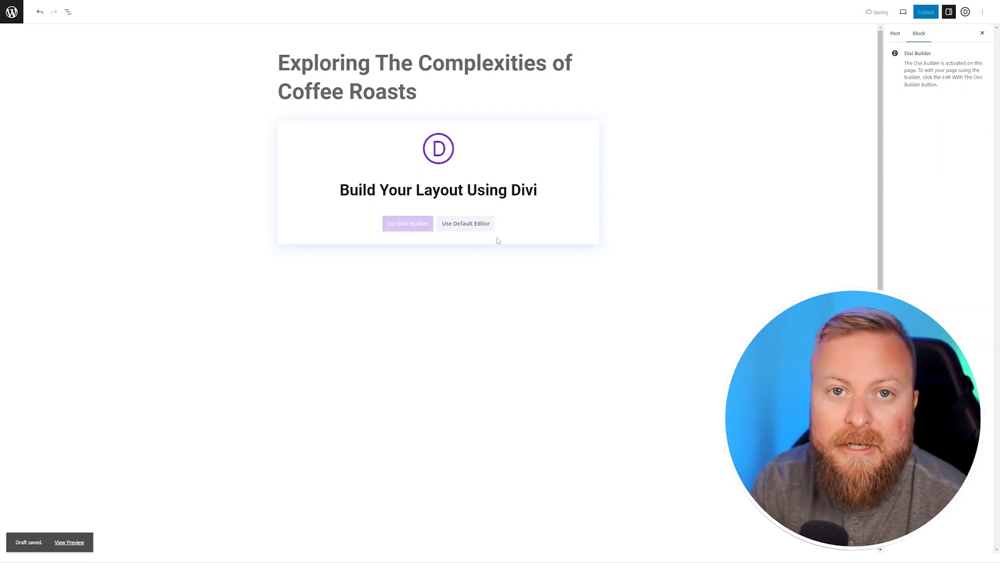
Step: Add a one-column row with a Text module and start Write With AI for a Paragraph body
{"action": "left_click", "coordinate": [407, 223]}
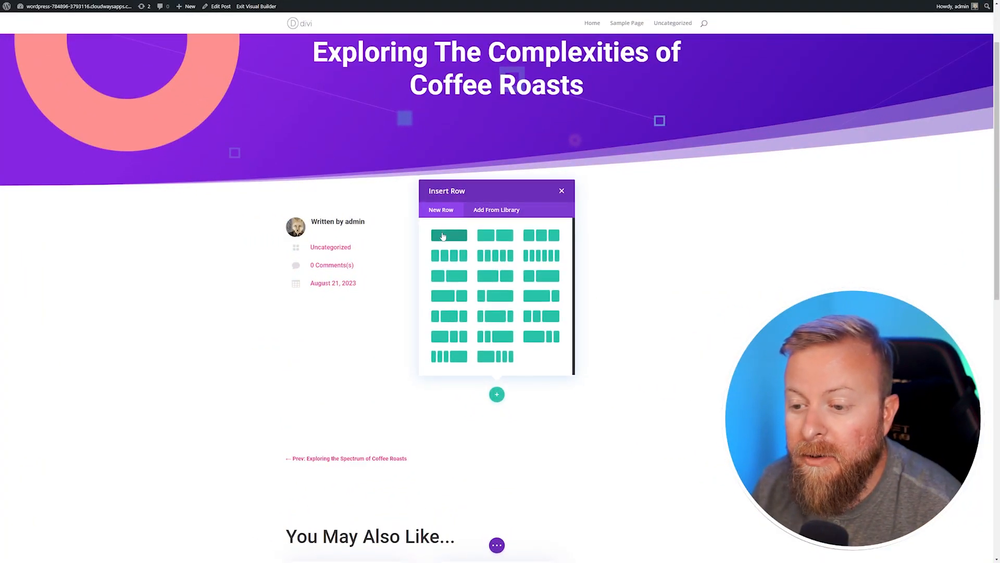
{"action": "left_click", "coordinate": [448, 235]}
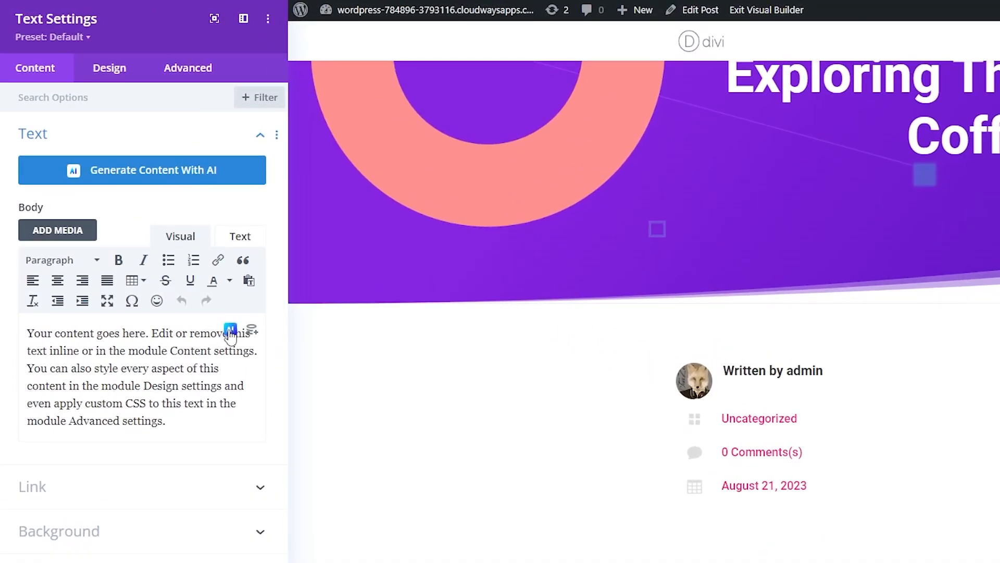
{"action": "left_click", "coordinate": [229, 330]}
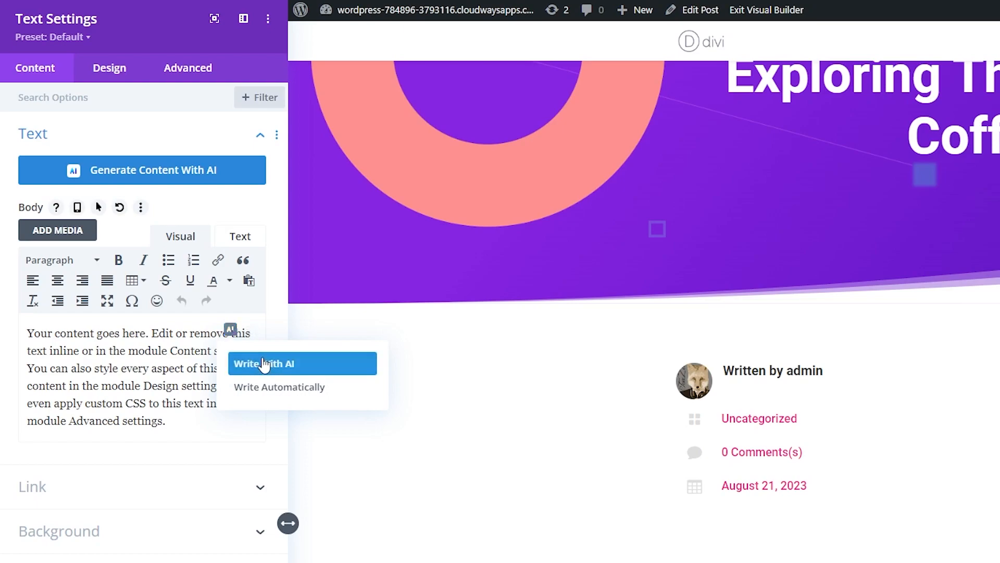
{"action": "left_click", "coordinate": [264, 363]}
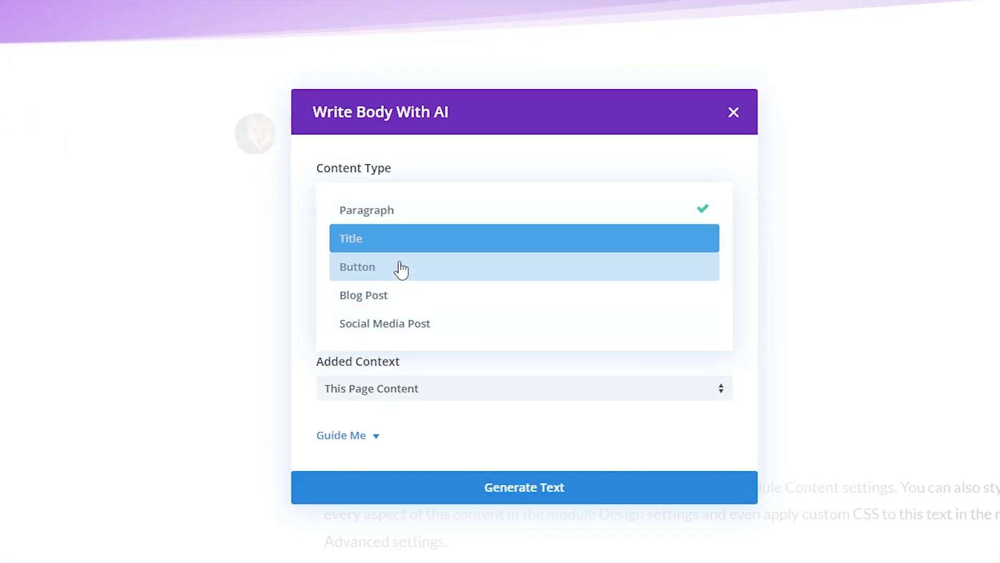
{"action": "left_click", "coordinate": [366, 209]}
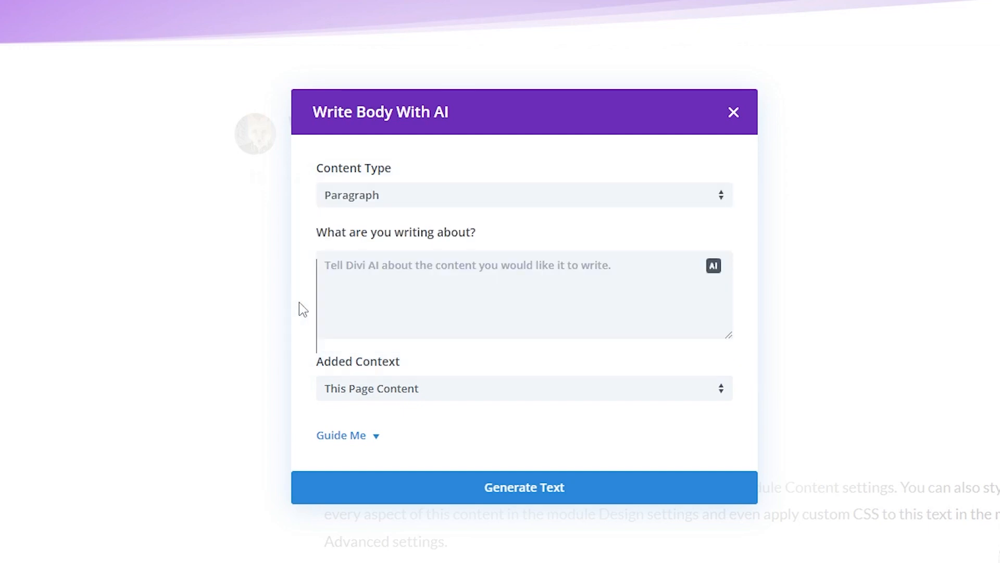
Step: Keep This Page Content as context, show Guide Me options and measure content length in paragraphs
{"action": "left_click", "coordinate": [523, 389]}
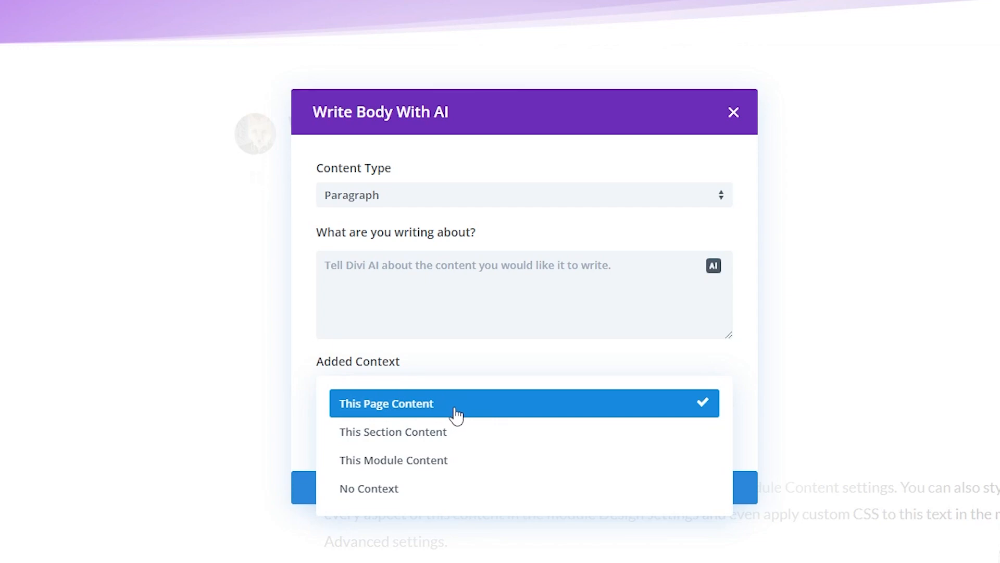
{"action": "mouse_move", "coordinate": [376, 412]}
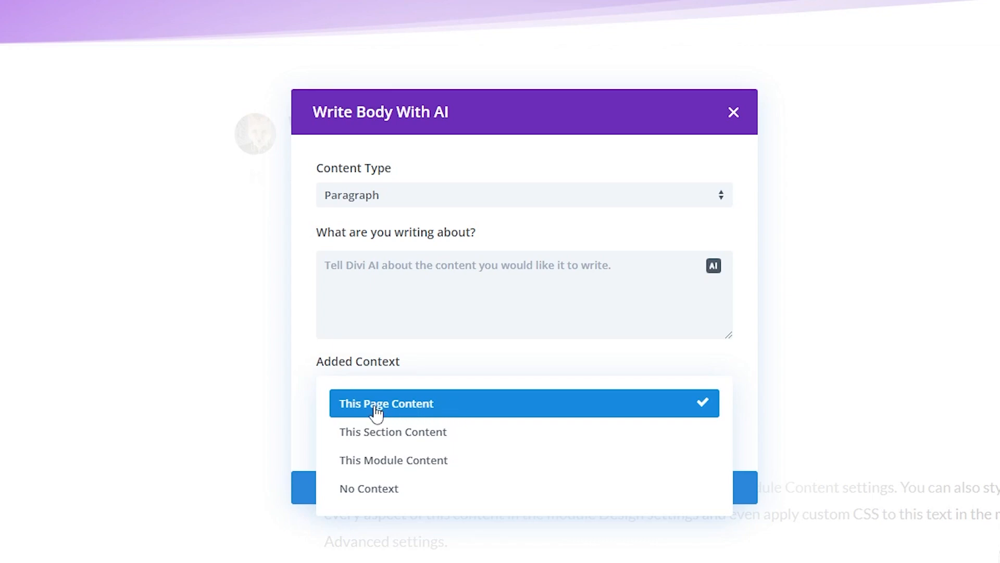
{"action": "mouse_move", "coordinate": [409, 460]}
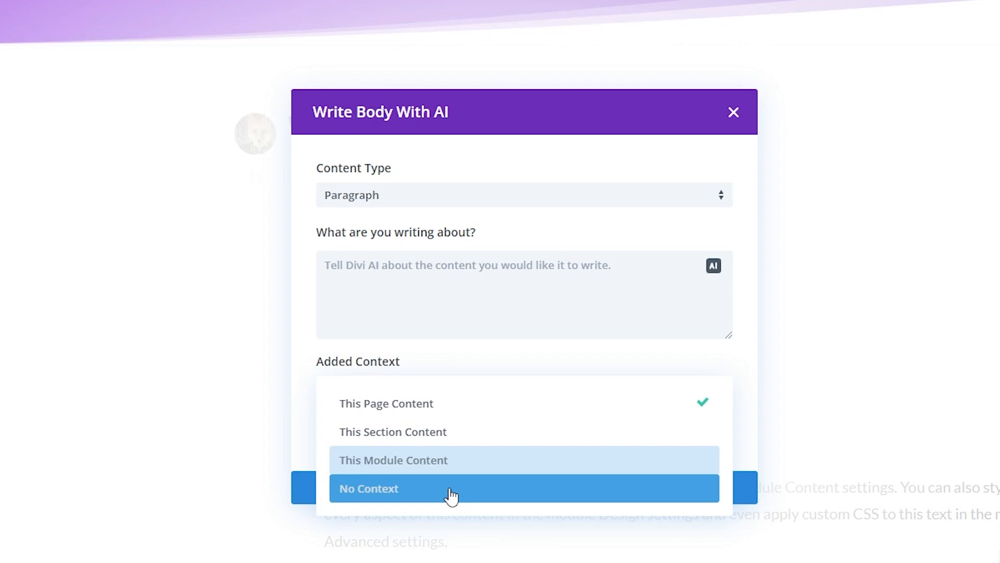
{"action": "left_click", "coordinate": [386, 403]}
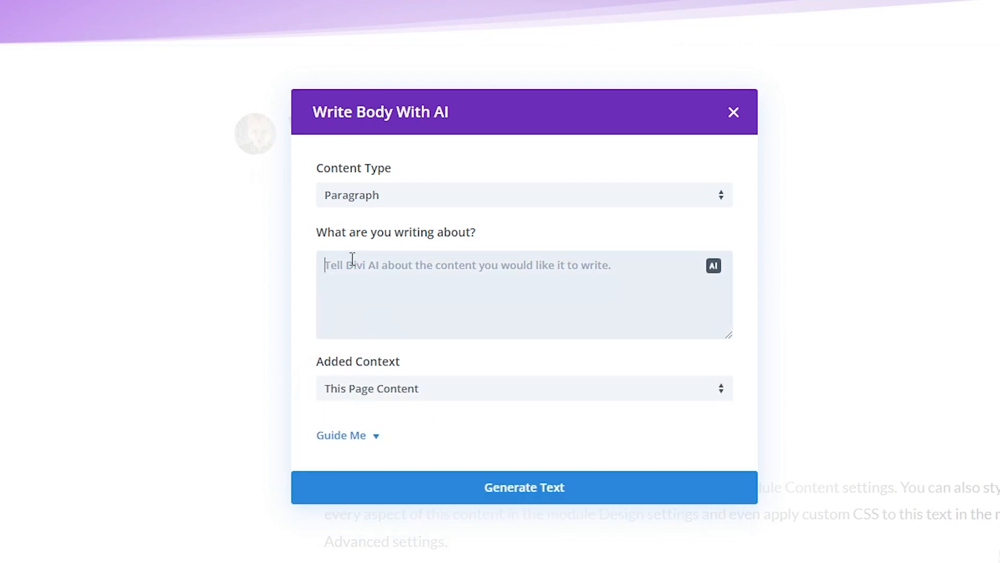
{"action": "left_click", "coordinate": [340, 436]}
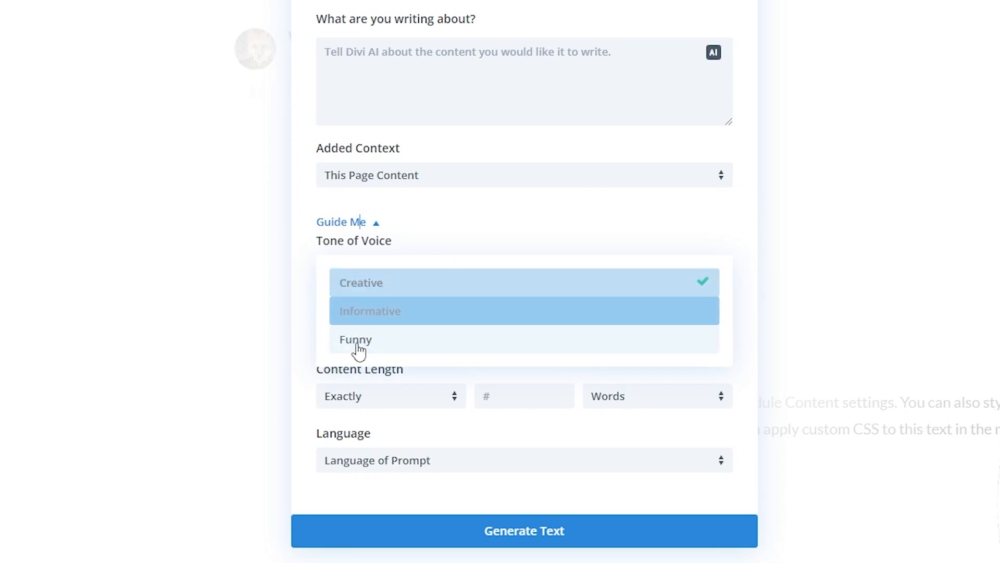
{"action": "left_click", "coordinate": [360, 283]}
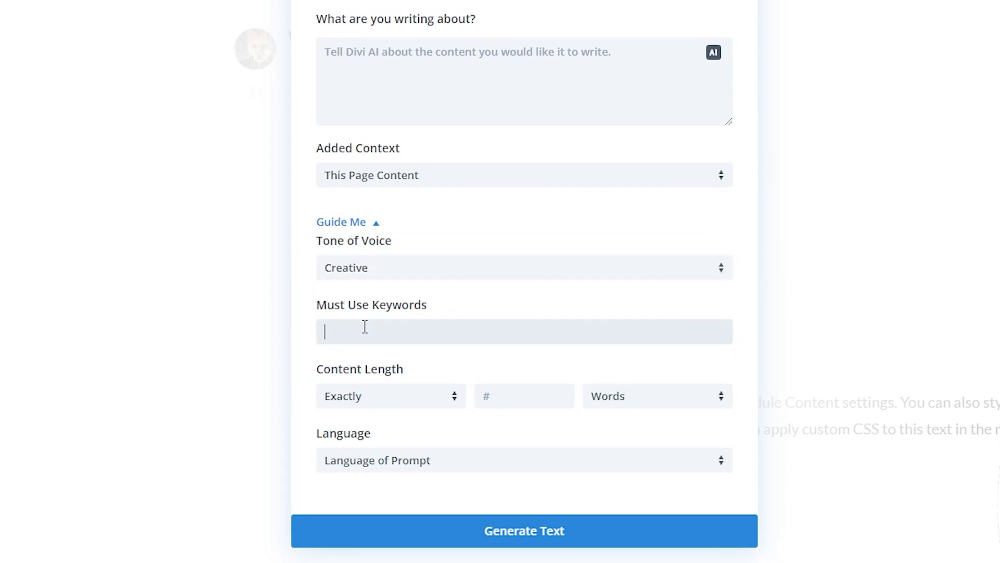
{"action": "mouse_move", "coordinate": [428, 418]}
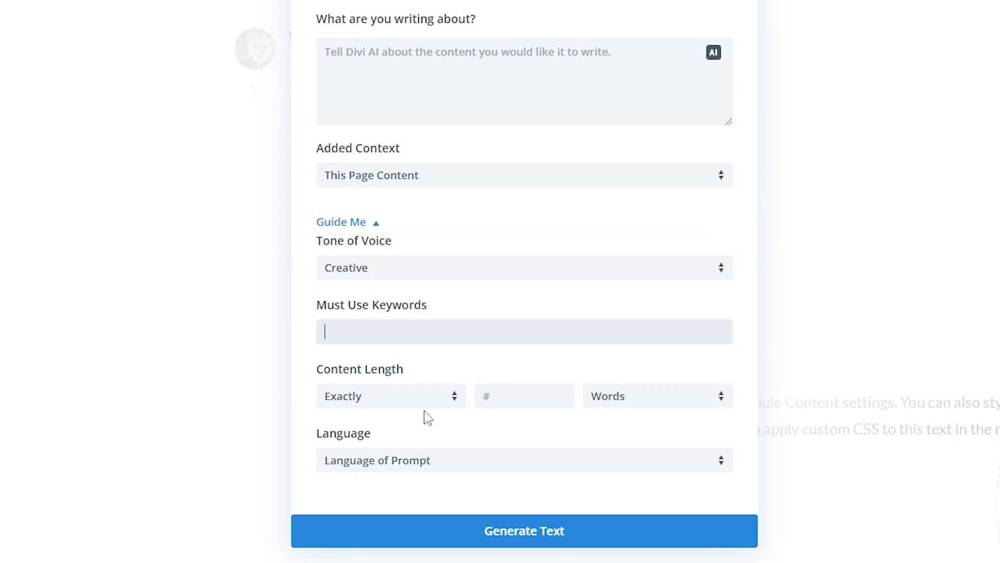
{"action": "left_click", "coordinate": [389, 396]}
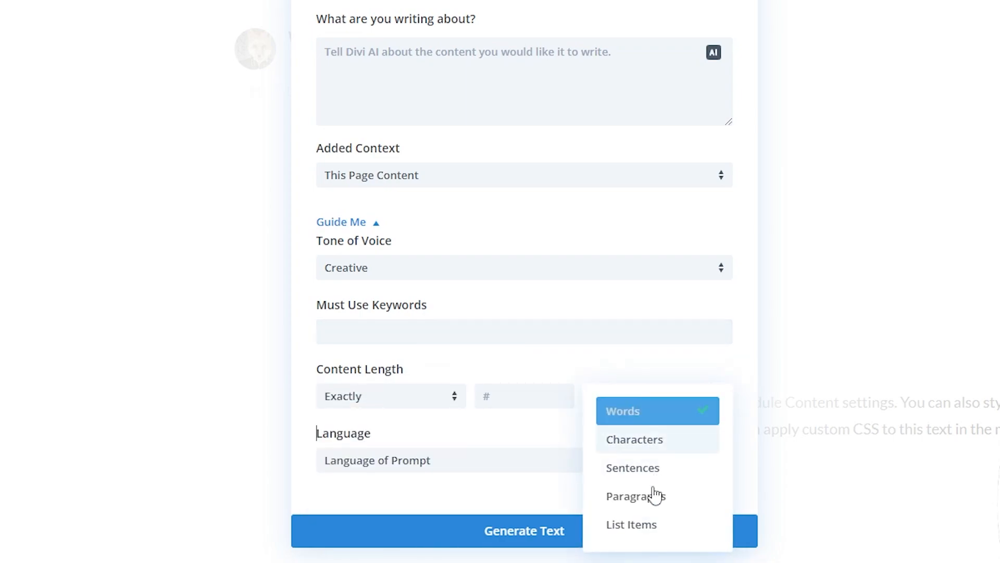
{"action": "left_click", "coordinate": [451, 460]}
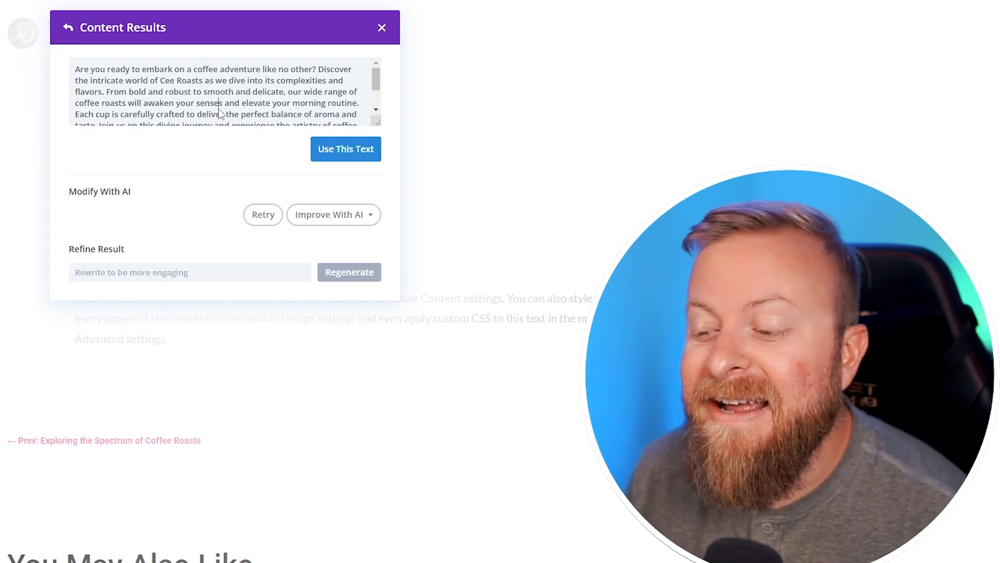
Step: Insert the AI-generated Cee Roasts intro paragraph into the text module below the post meta
{"action": "left_click", "coordinate": [345, 149]}
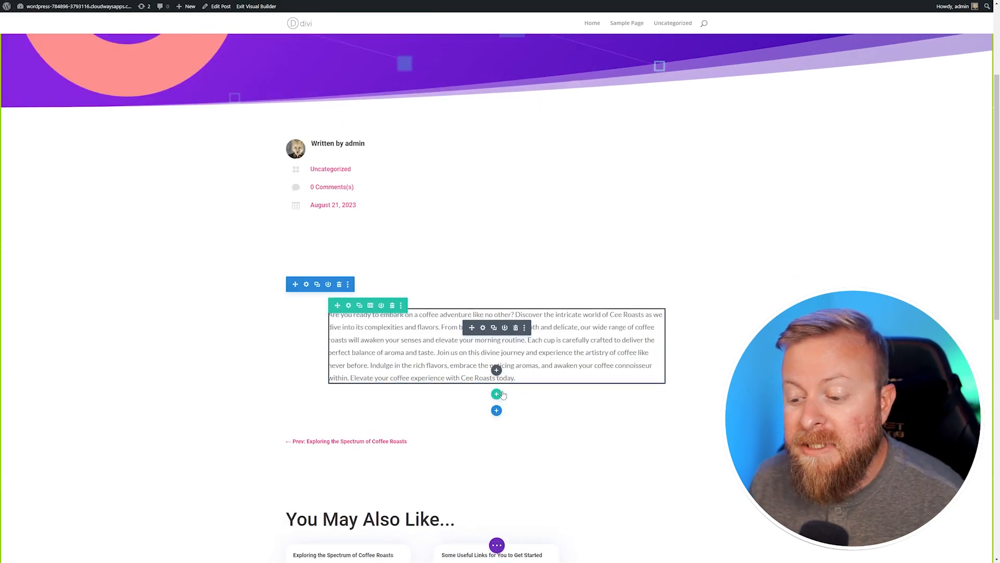
Step: Add a single-column row below the intro paragraph with an empty Image module
{"action": "left_click", "coordinate": [496, 394]}
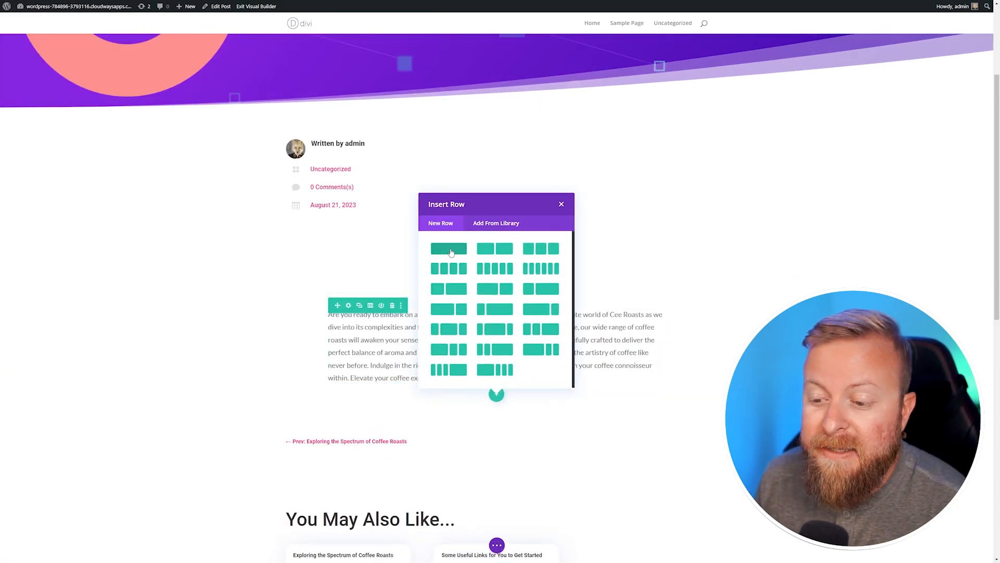
{"action": "left_click", "coordinate": [448, 249]}
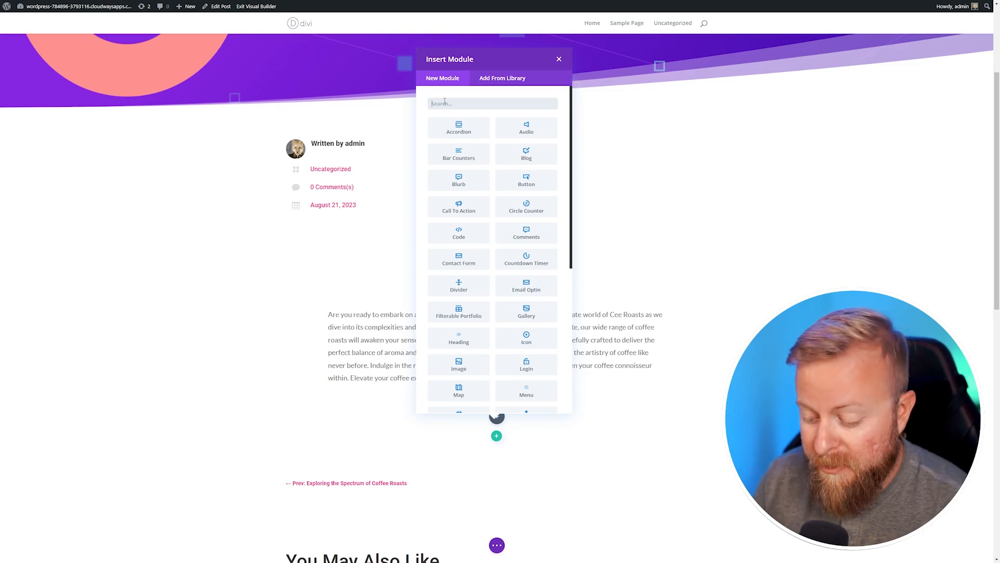
{"action": "left_click", "coordinate": [458, 364]}
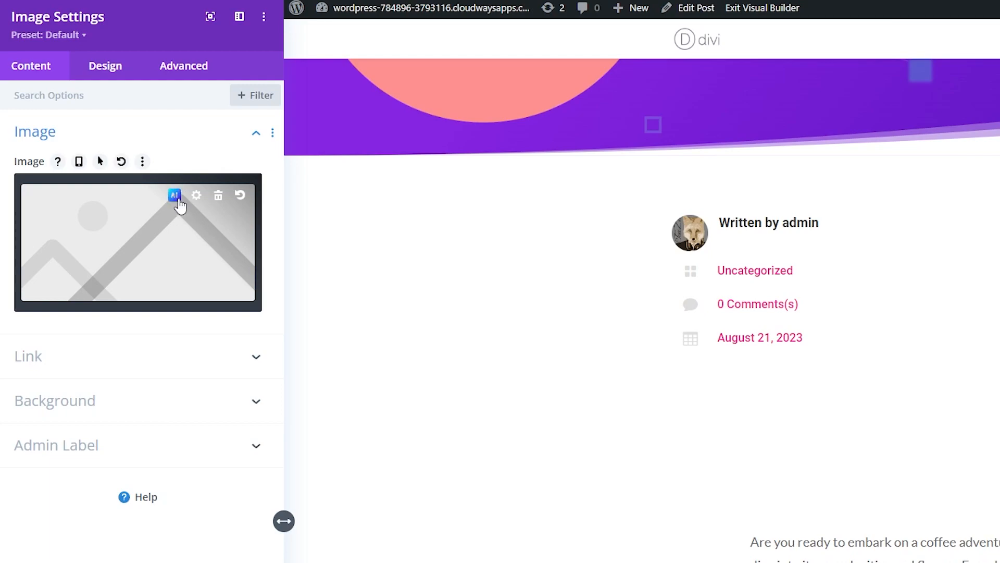
Step: Generate Photo-style AI images of a photorealistic coffee cup on a window ledge in soft morning light
{"action": "left_click", "coordinate": [174, 195]}
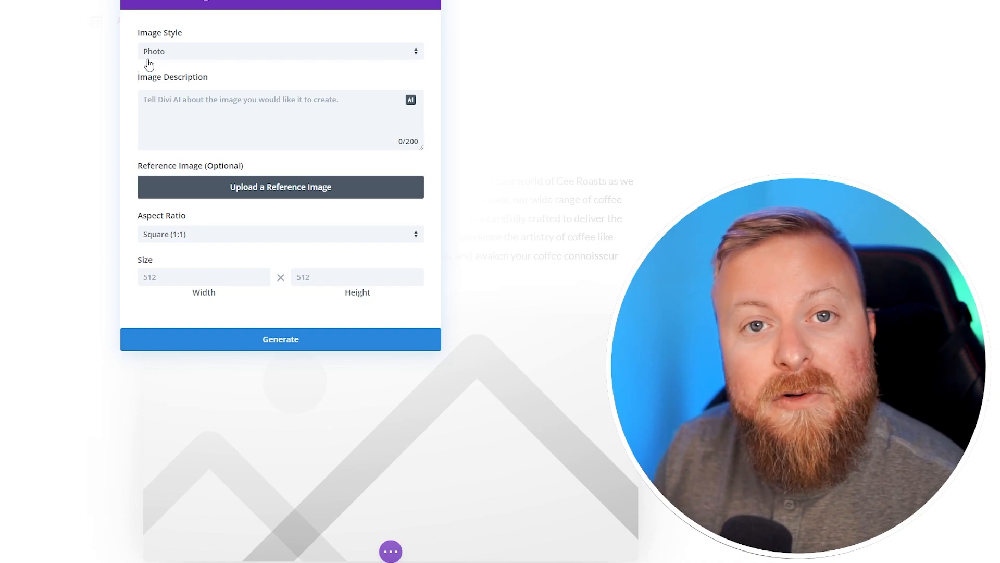
{"action": "left_click", "coordinate": [281, 51]}
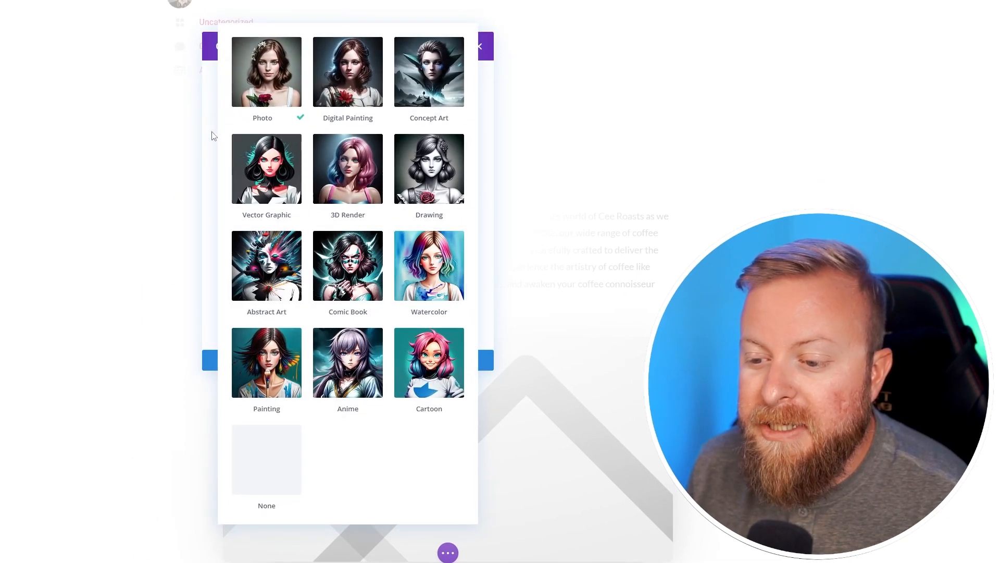
{"action": "left_click", "coordinate": [262, 71]}
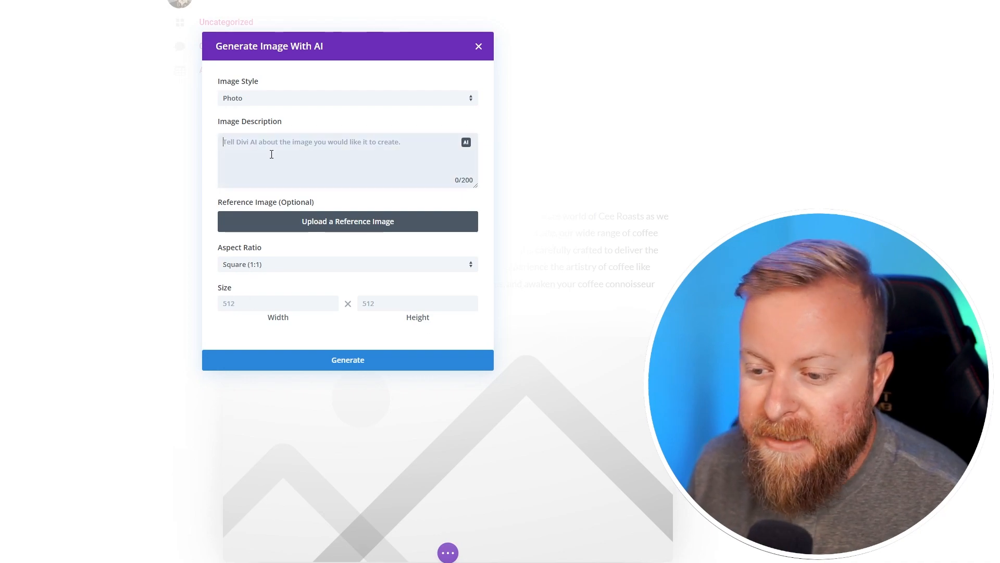
{"action": "type", "text": "A photorealistic cup of coffee sitting on a window ledge with soft morning light coming through"}
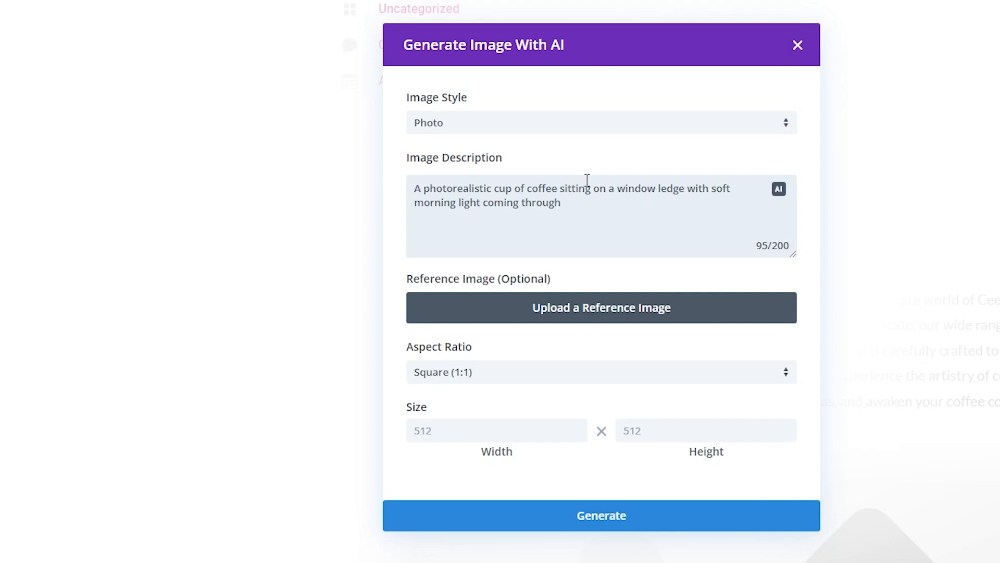
{"action": "left_click", "coordinate": [601, 515]}
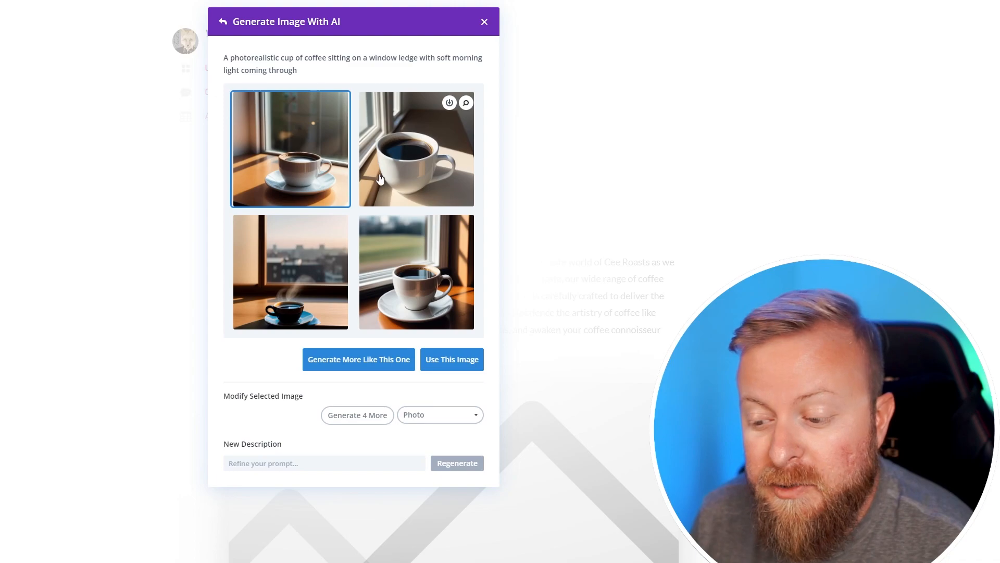
{"action": "mouse_move", "coordinate": [393, 295]}
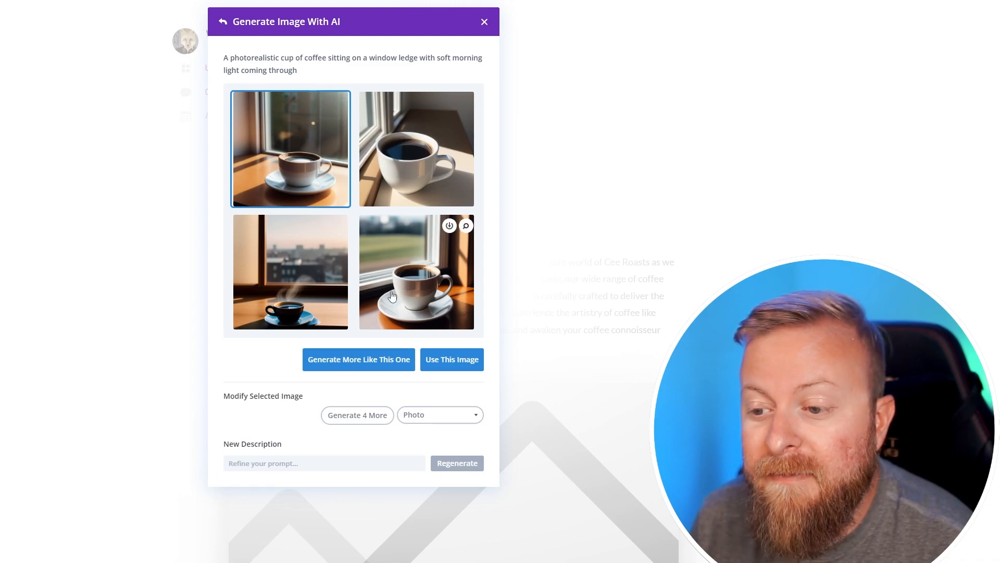
Step: Use the coffee cup image with the green outdoor view in the image module
{"action": "left_click", "coordinate": [416, 272]}
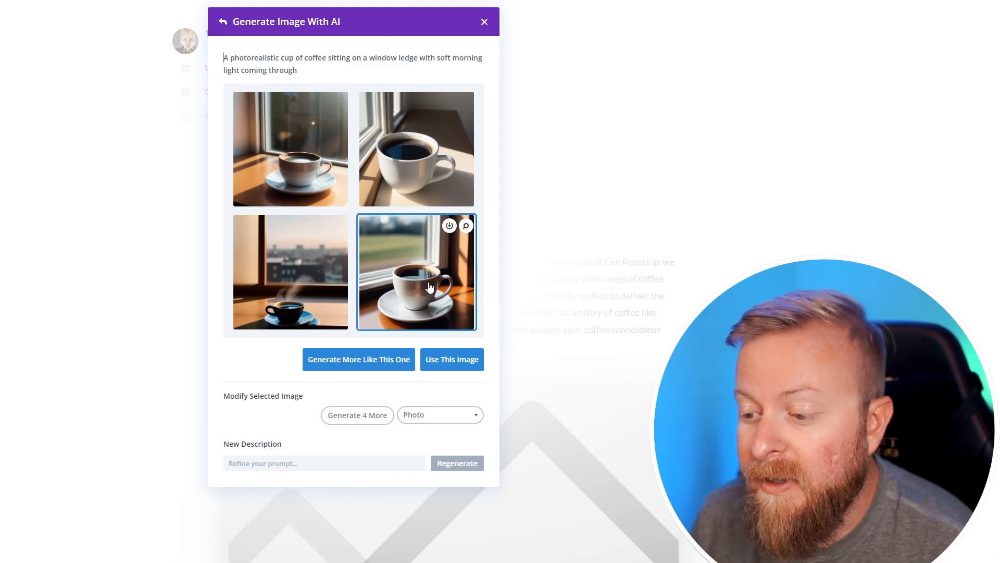
{"action": "mouse_move", "coordinate": [283, 339]}
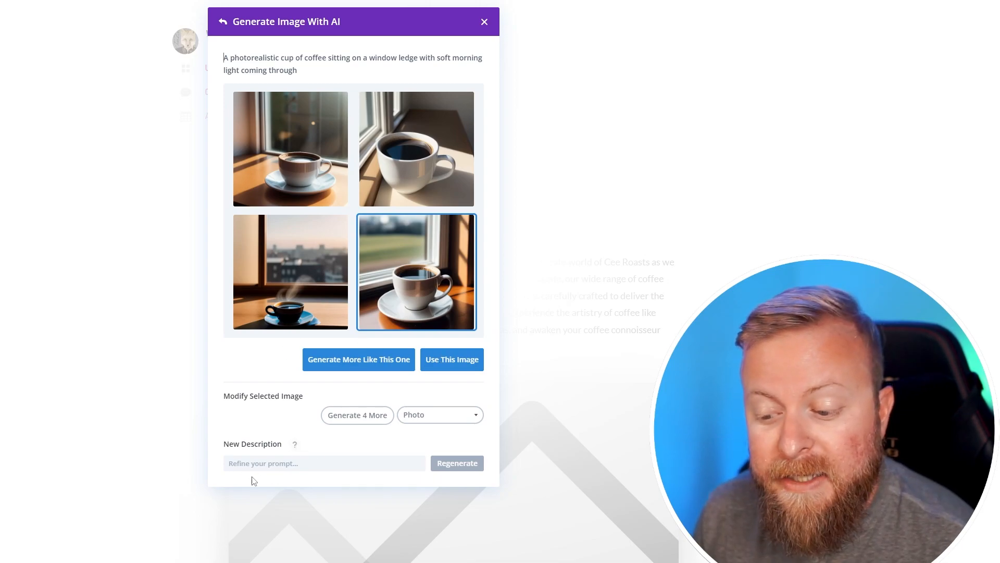
{"action": "mouse_move", "coordinate": [413, 448]}
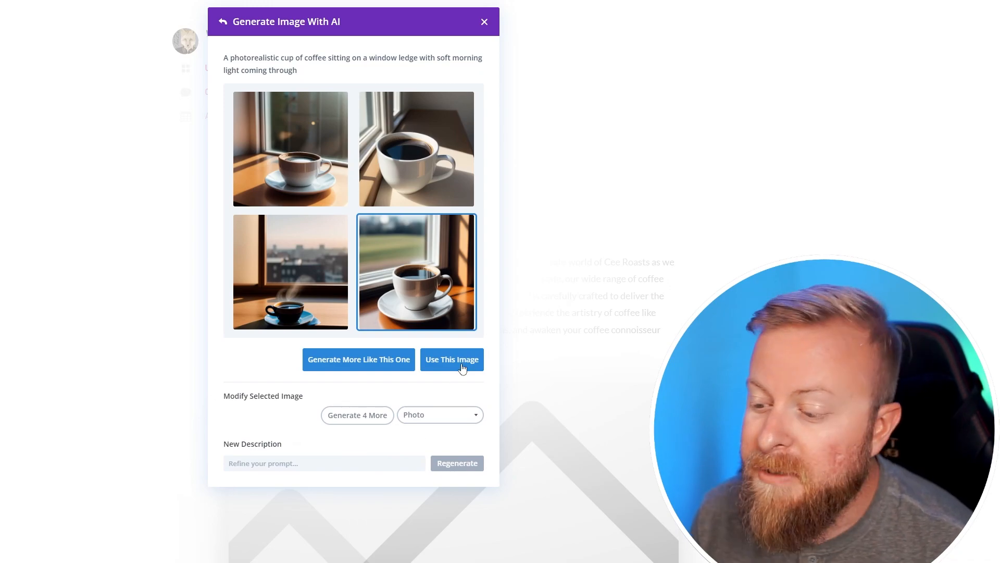
{"action": "left_click", "coordinate": [451, 359]}
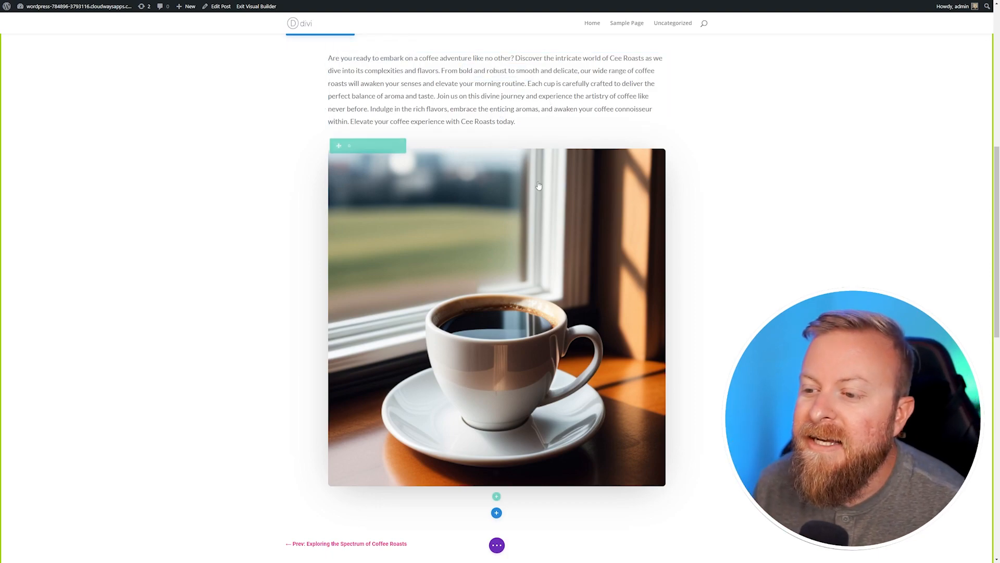
Step: Start AI body text below the coffee photo with Guide Me options, Informative tone and content length settings
{"action": "scroll", "scroll_direction": "down", "scroll_amount": 3}
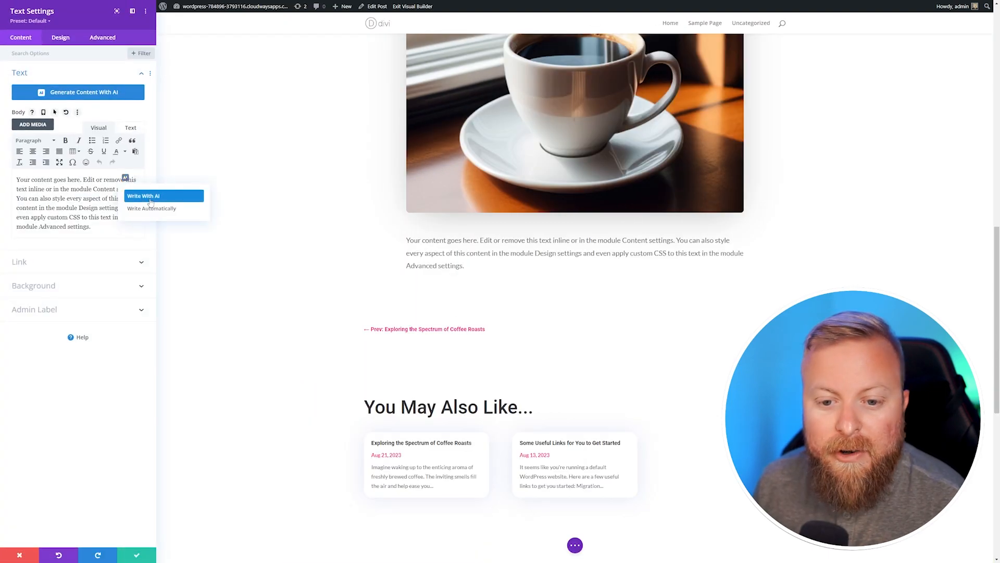
{"action": "left_click", "coordinate": [142, 196]}
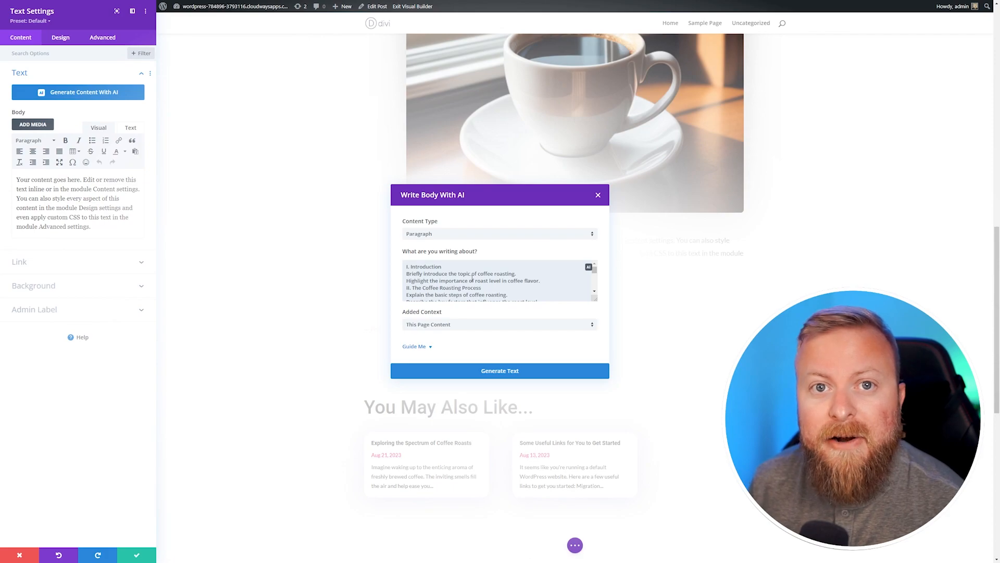
{"action": "left_click", "coordinate": [414, 346]}
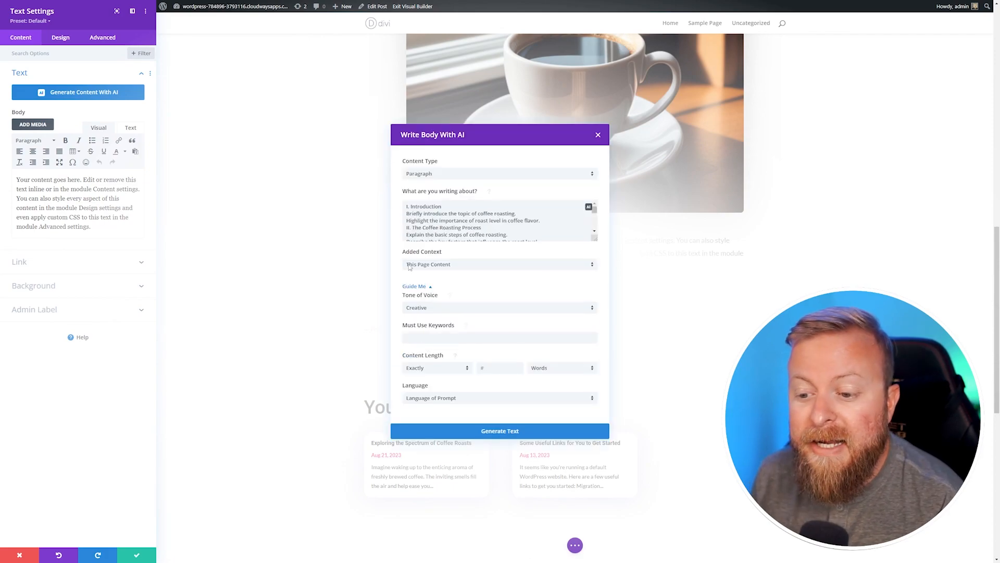
{"action": "left_click", "coordinate": [499, 306]}
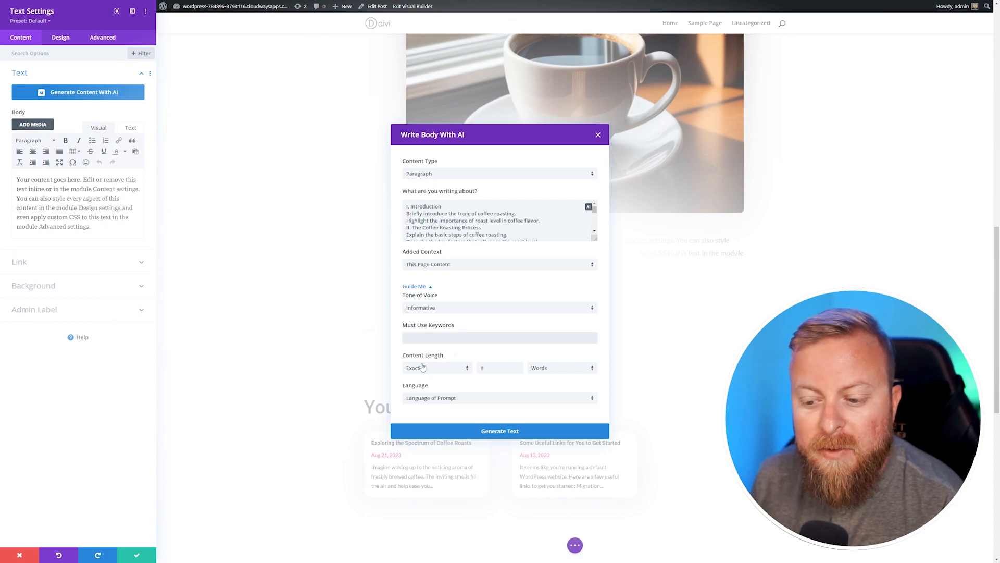
{"action": "left_click", "coordinate": [499, 431]}
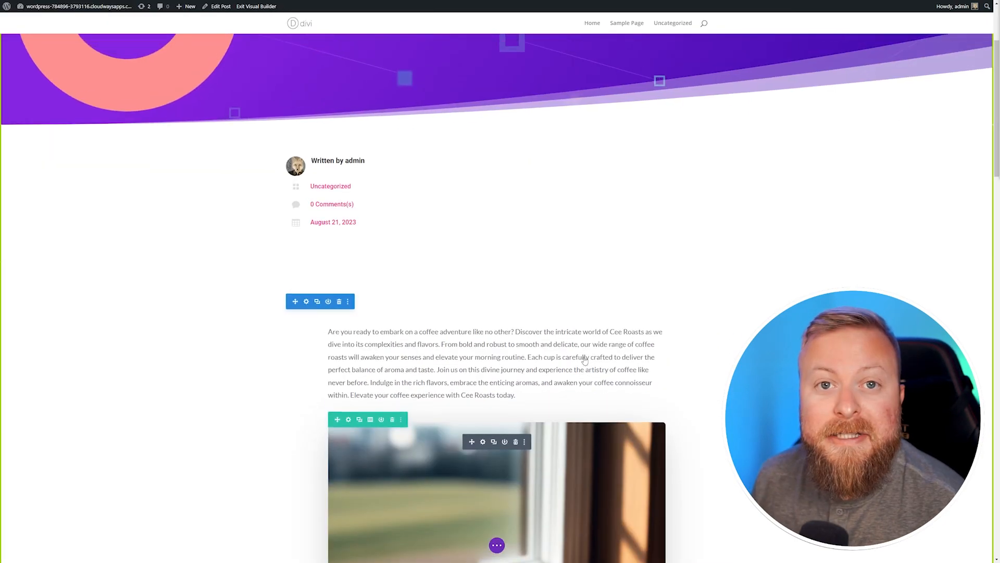
{"action": "scroll", "scroll_direction": "down", "scroll_amount": 3}
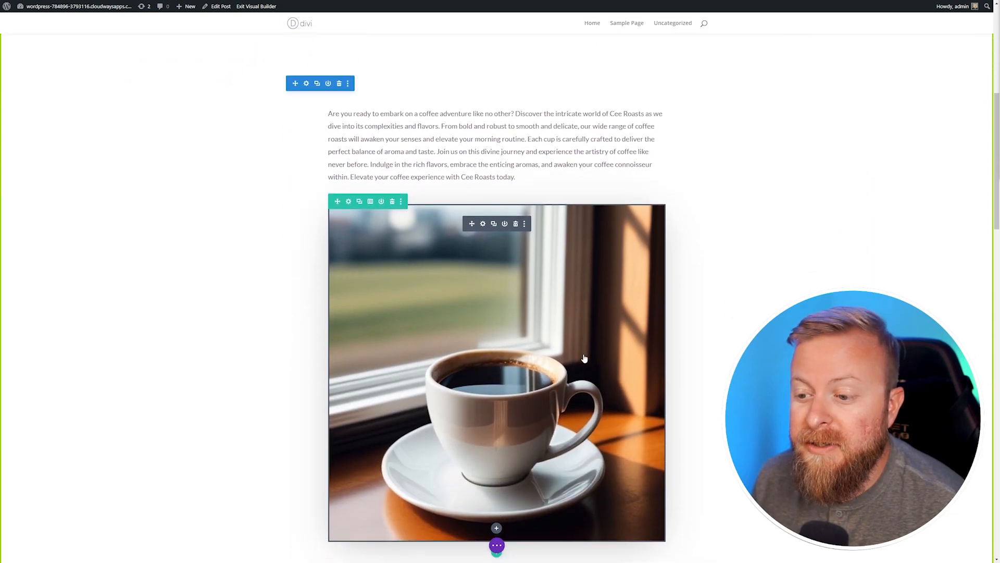
{"action": "scroll", "scroll_direction": "down", "scroll_amount": 3}
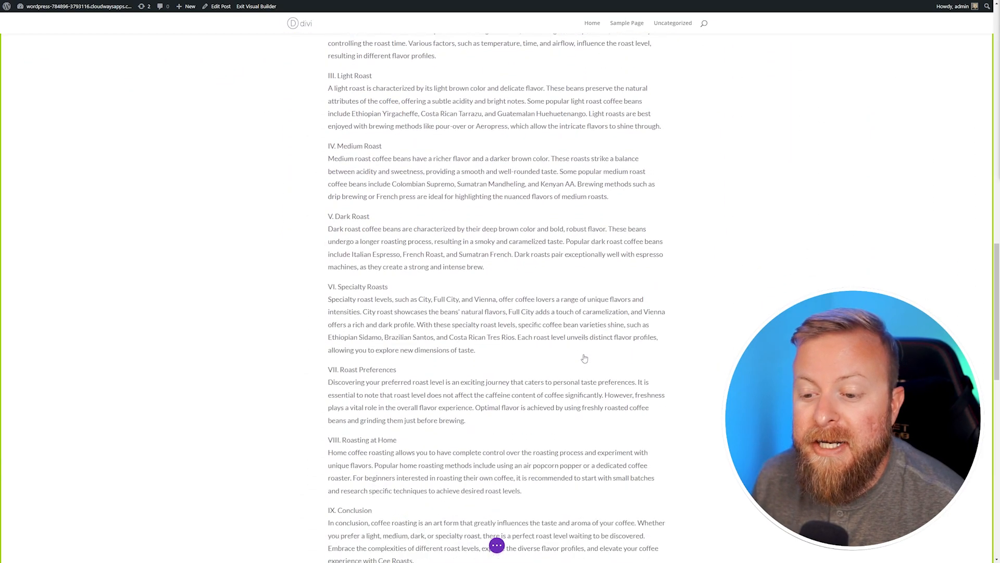
{"action": "scroll", "scroll_direction": "down", "scroll_amount": 3}
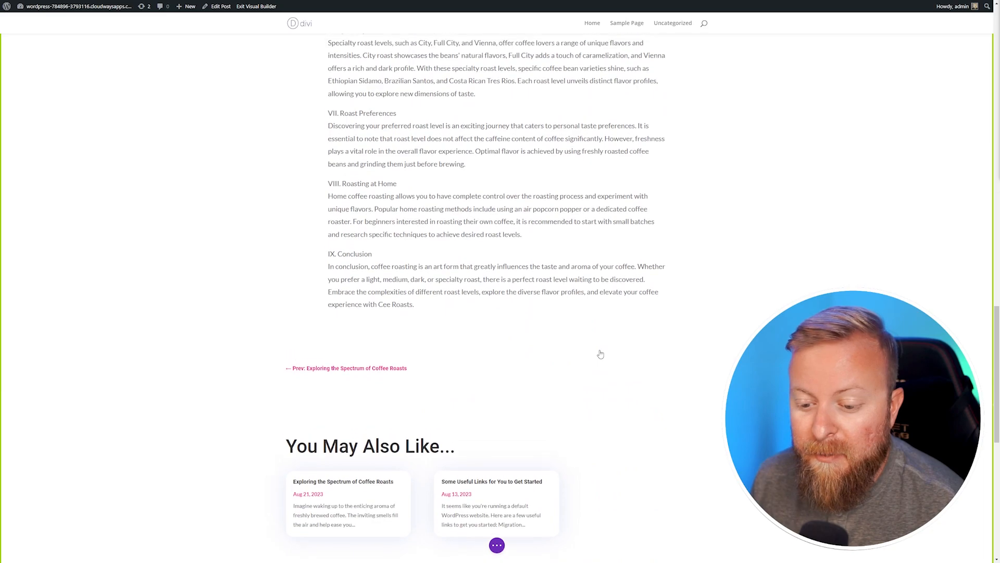